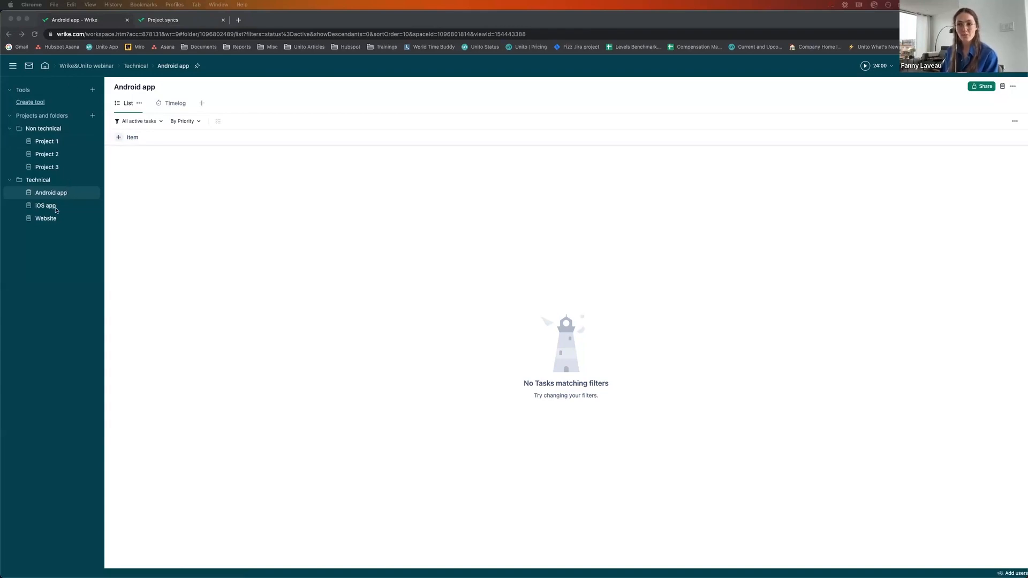
mouse_move(58, 221)
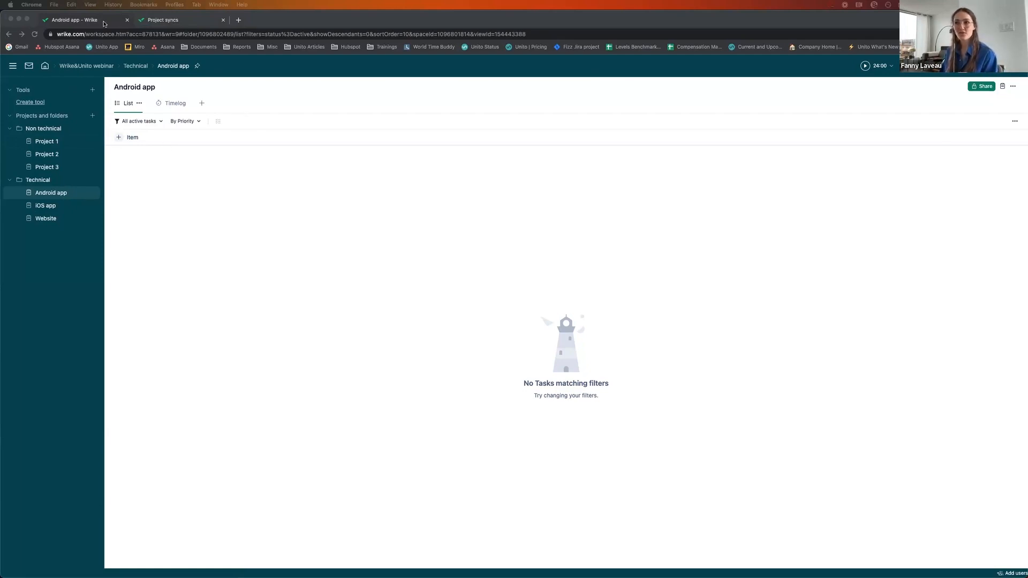
Switch to the Project syncs page listing the three Unito flows to Apps & website issues
click(163, 19)
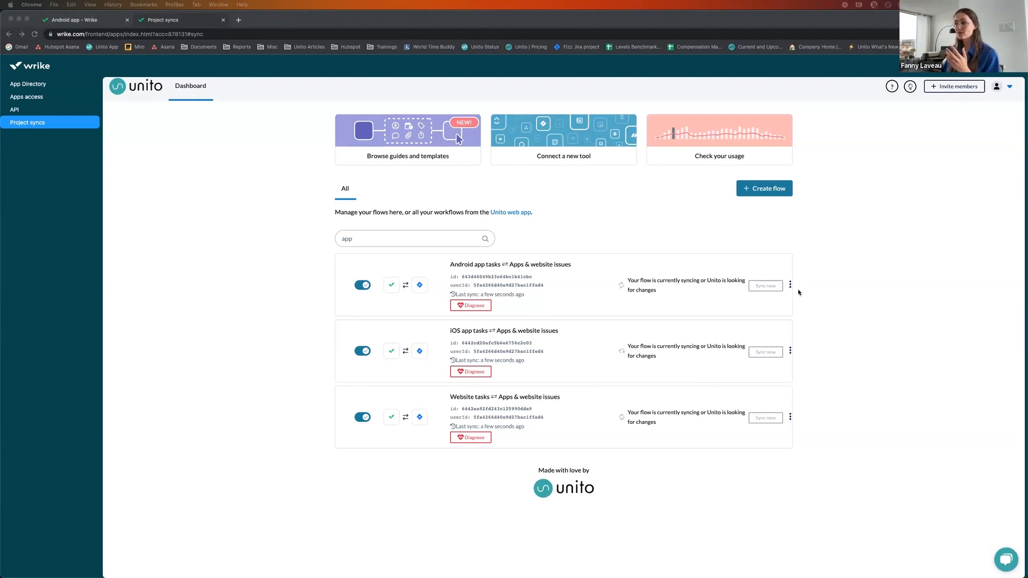
Open the Android app tasks ⇄ Apps & website issues flow overview with its 5 rules and 18 mapped fields
click(790, 285)
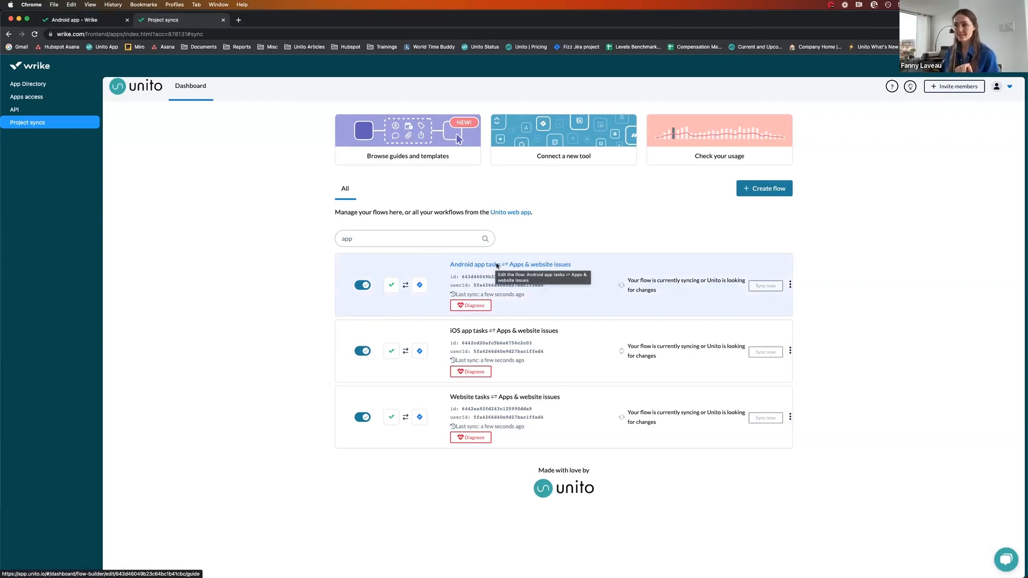
click(510, 265)
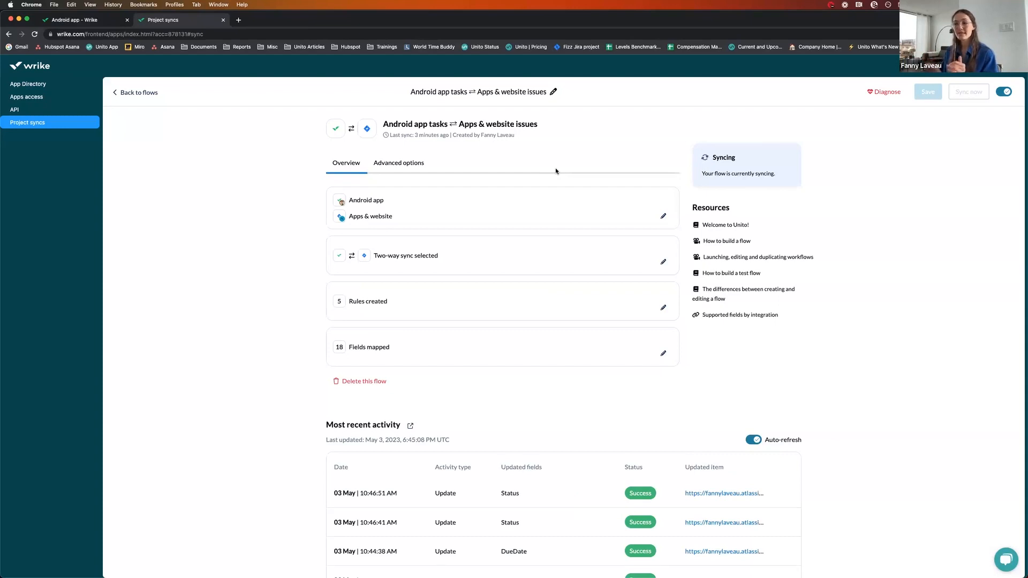
click(553, 91)
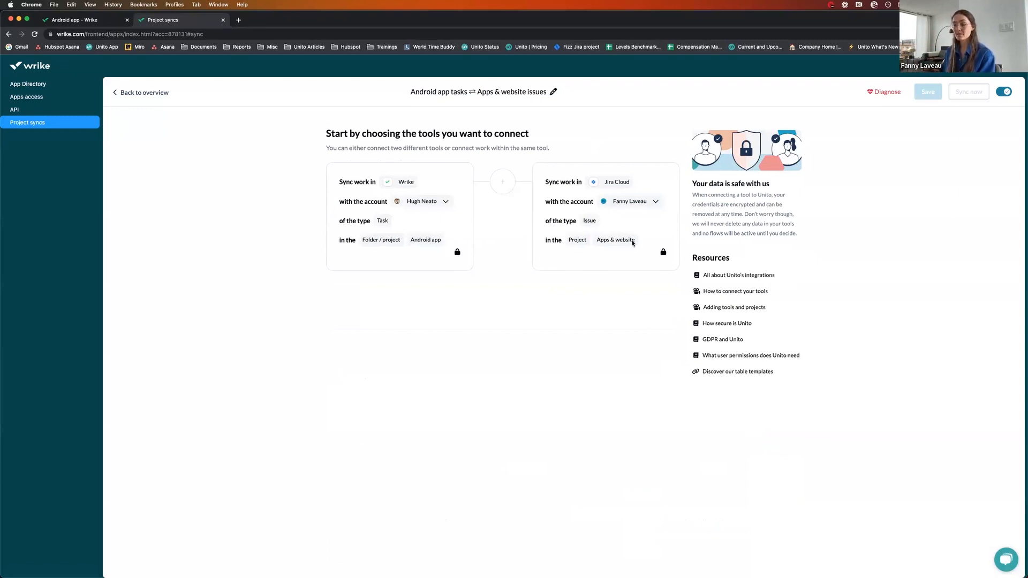
mouse_move(454, 185)
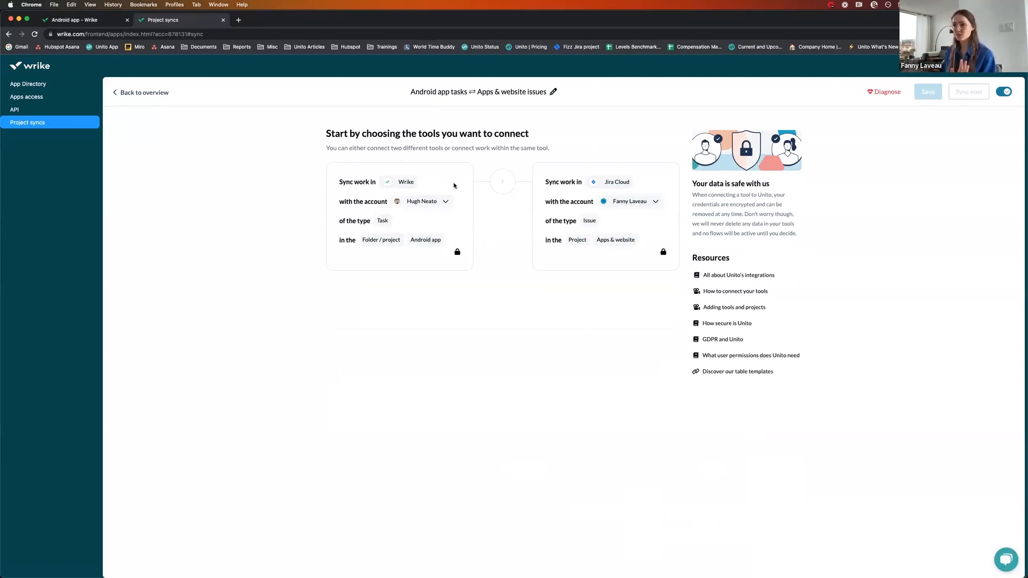
click(142, 92)
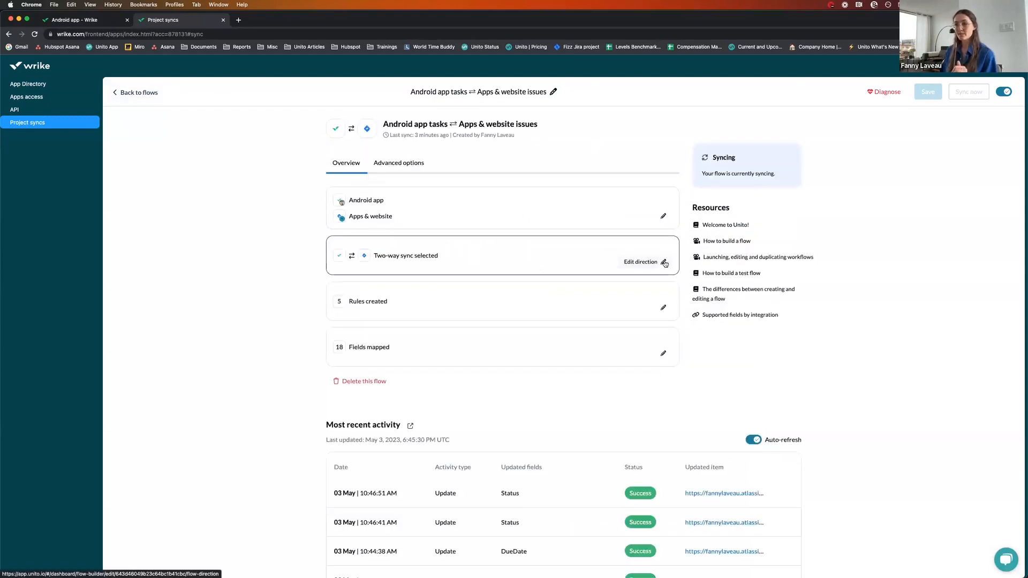
click(641, 261)
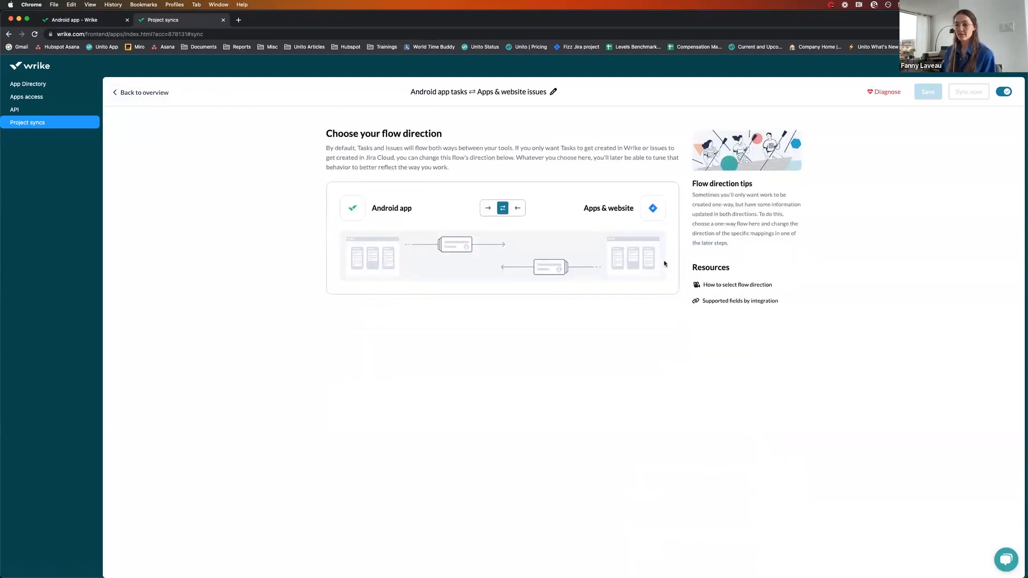
mouse_move(550, 223)
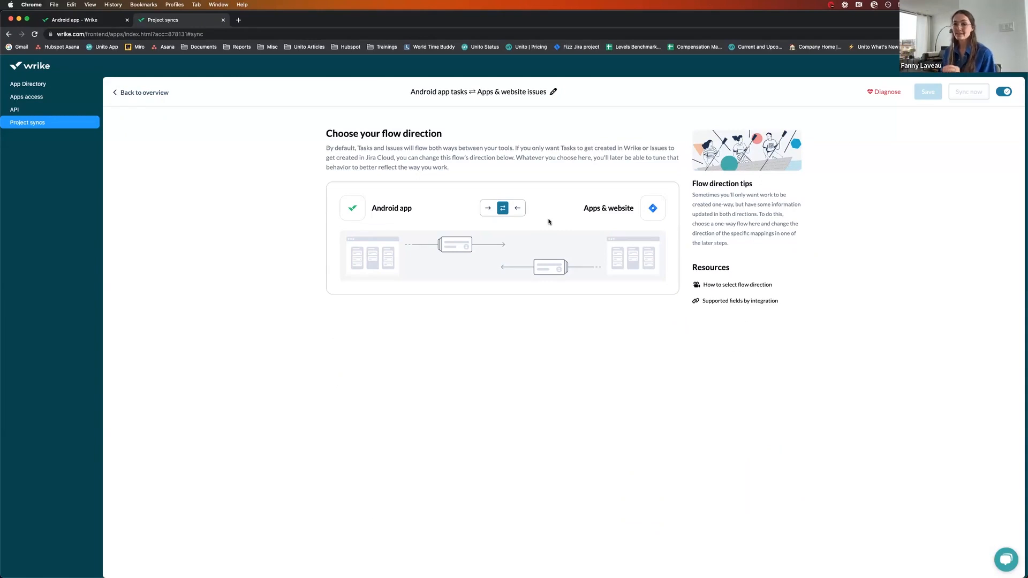
mouse_move(449, 220)
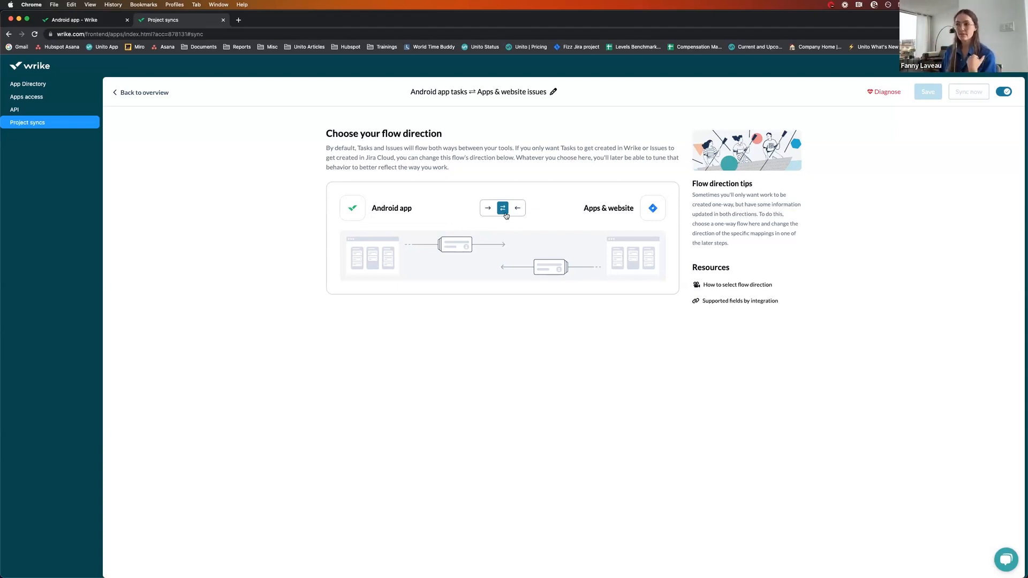
mouse_move(220, 96)
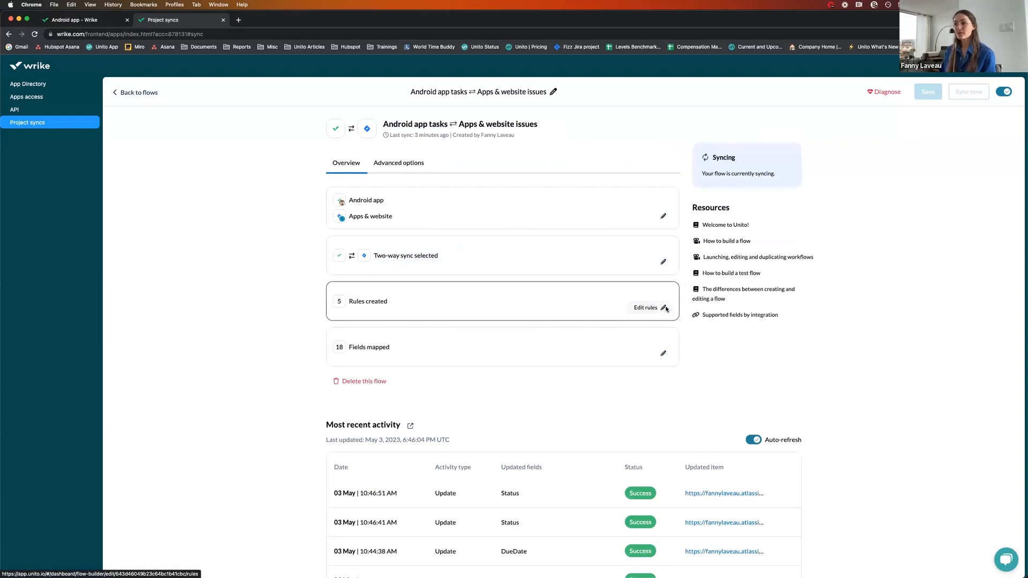
click(644, 307)
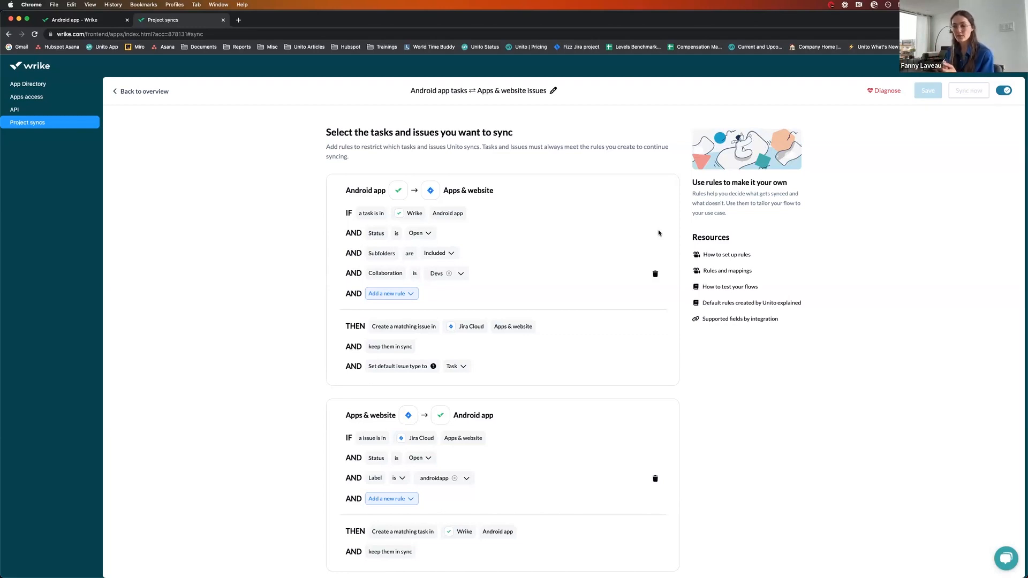
mouse_move(365, 191)
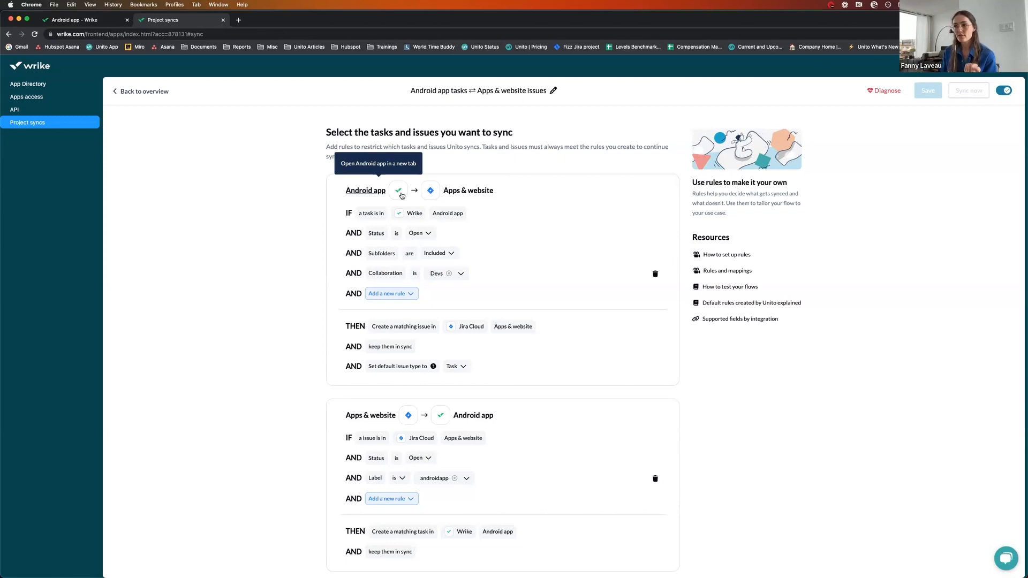
mouse_move(431, 190)
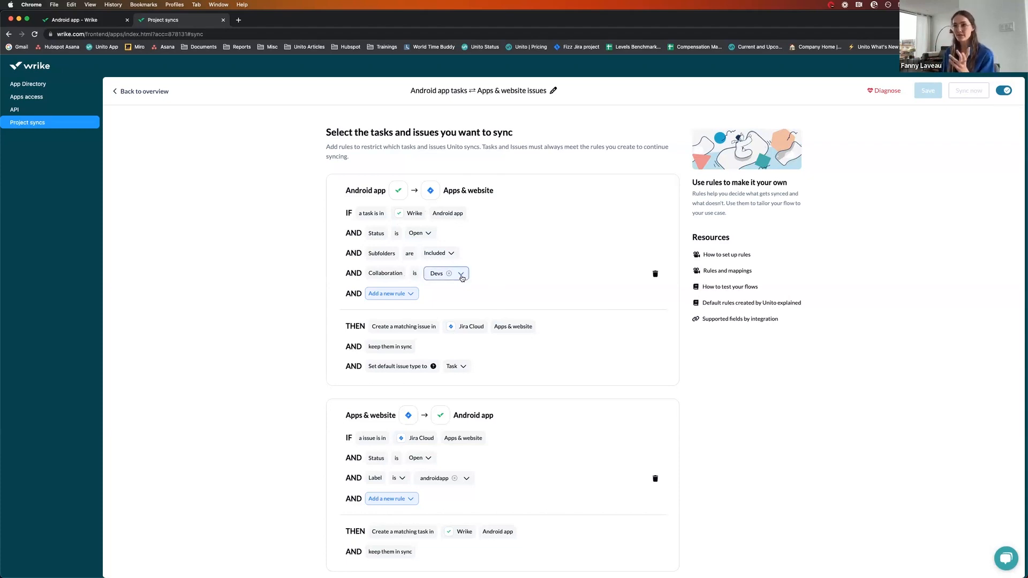
click(461, 273)
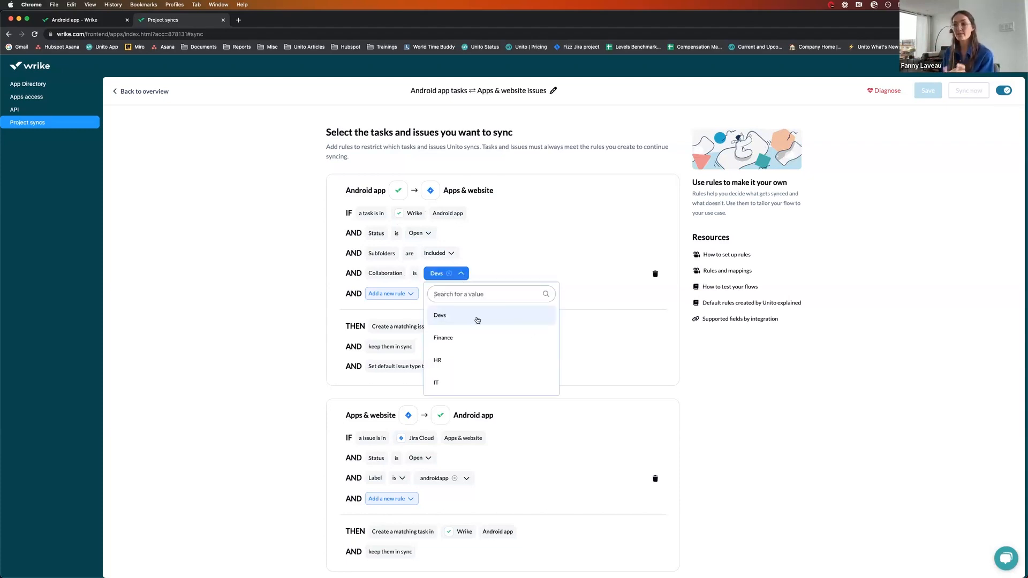
mouse_move(396, 278)
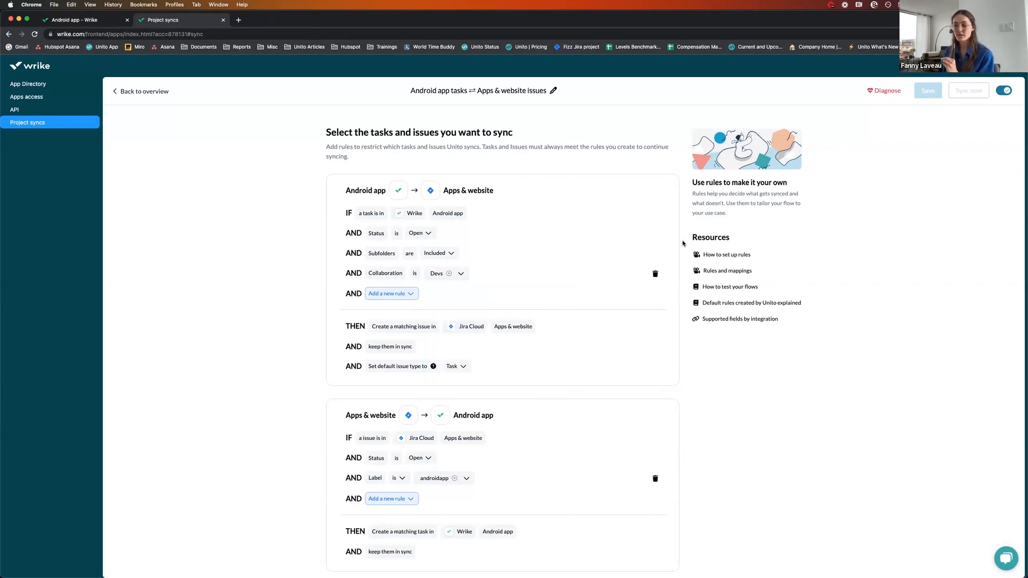
mouse_move(404, 429)
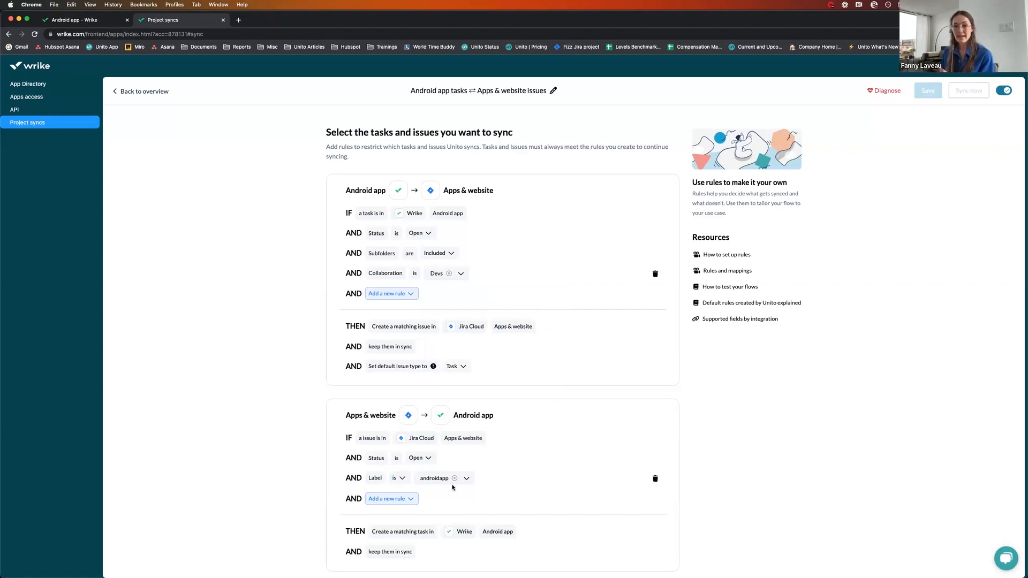
click(443, 478)
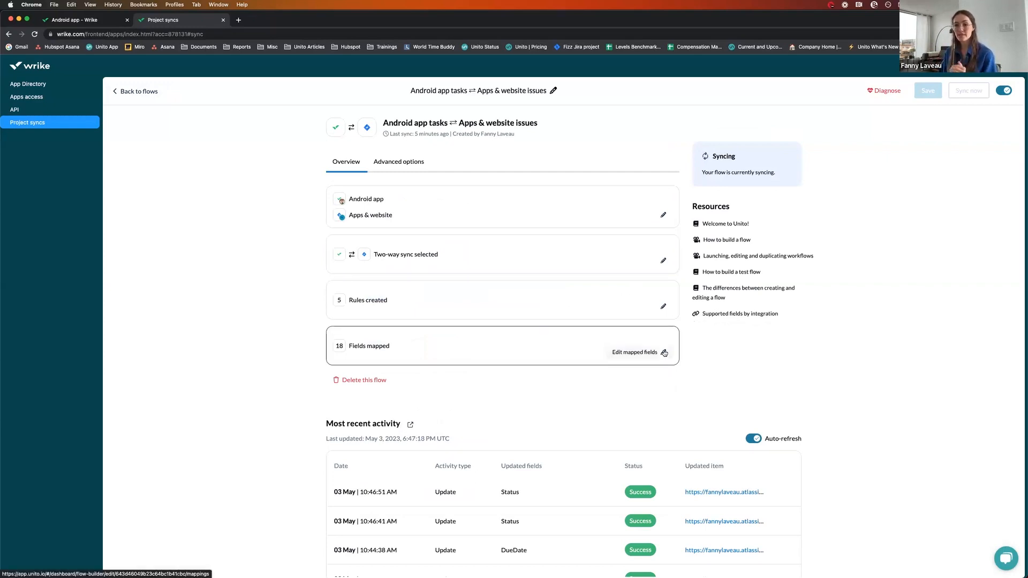
Open the flow's field mapping and scroll through its 18 mapped fields such as Sprint, Status and Title
click(635, 352)
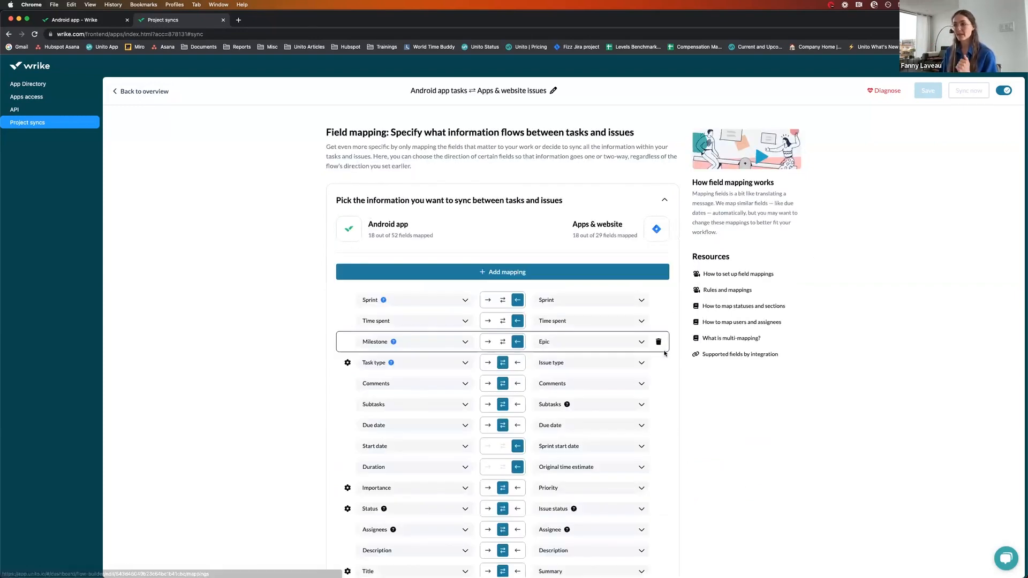
mouse_move(685, 337)
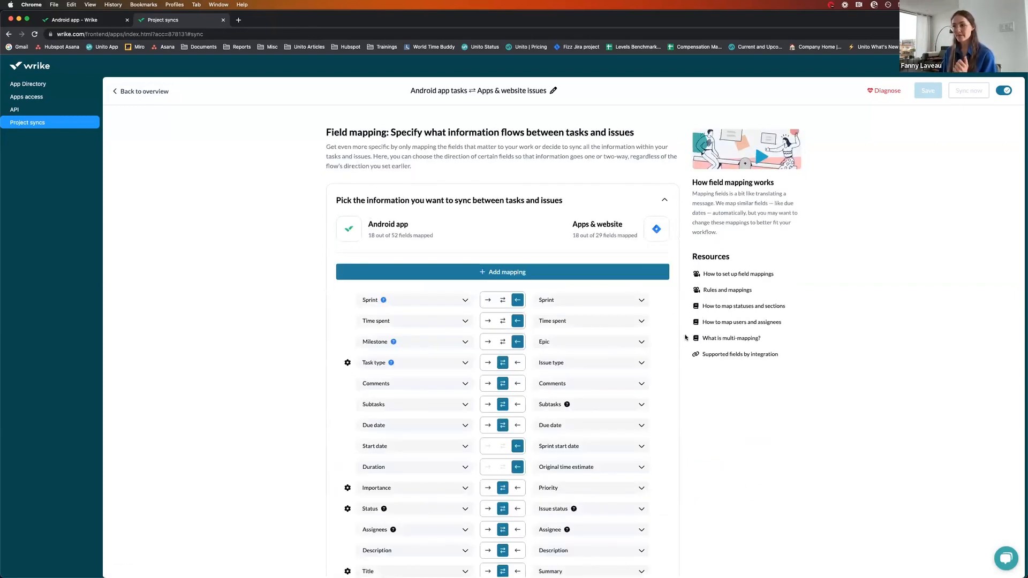
scroll(down, 3)
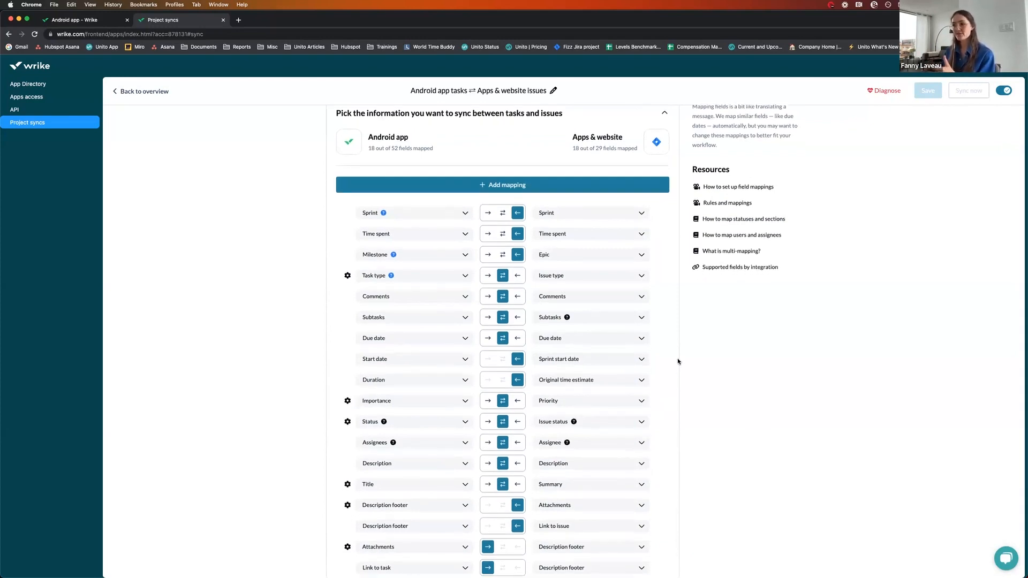
mouse_move(503, 296)
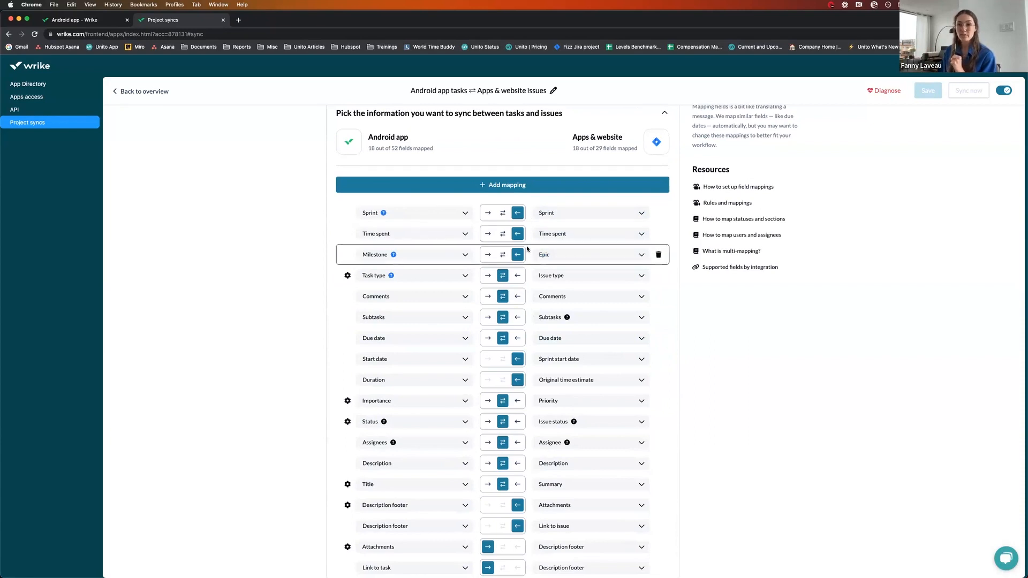
click(587, 255)
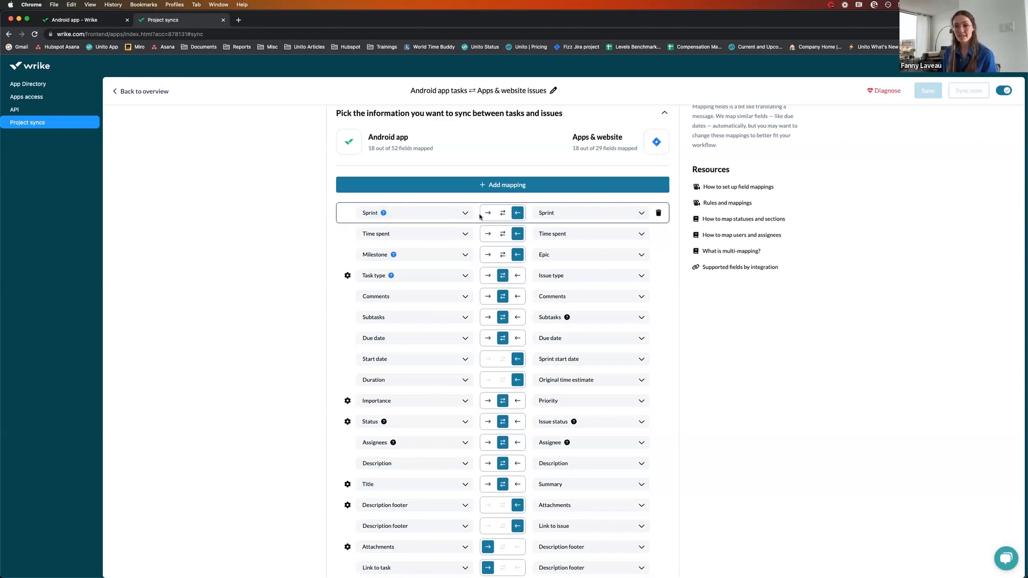
mouse_move(559, 216)
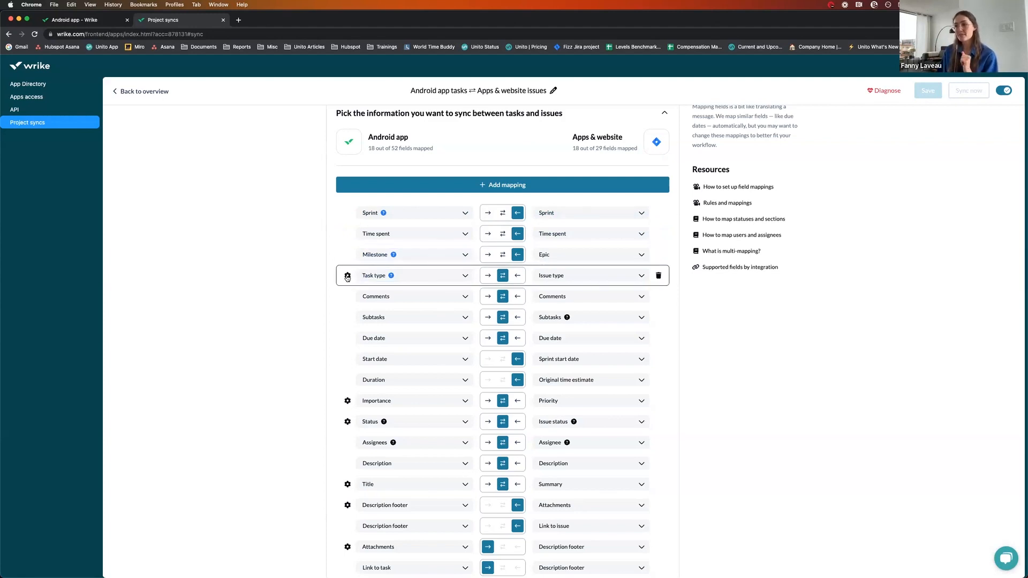
Expand the Task type and Status mappings pairing To Do, In progress, Completed with Jira's statuses
click(347, 275)
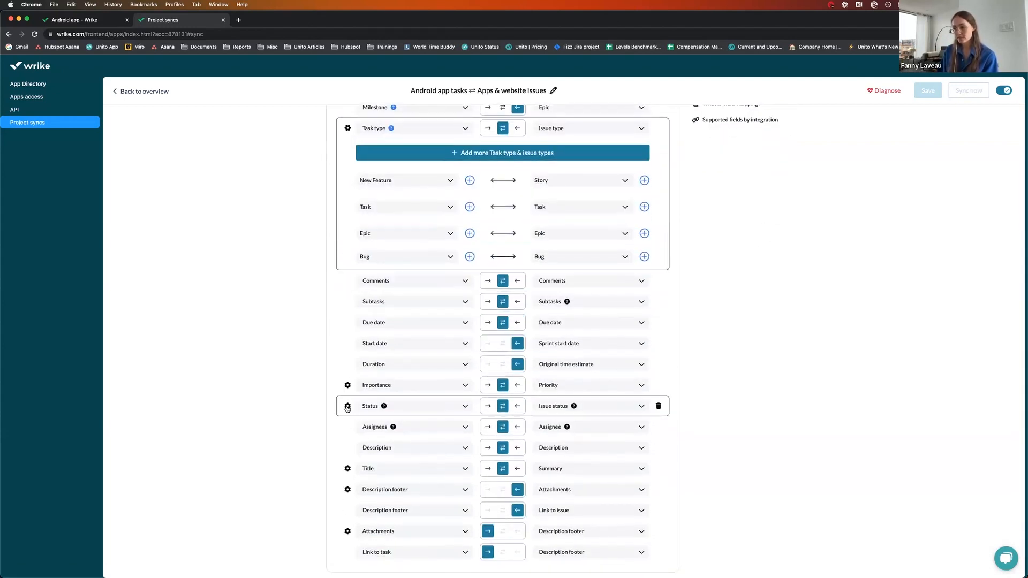
click(347, 405)
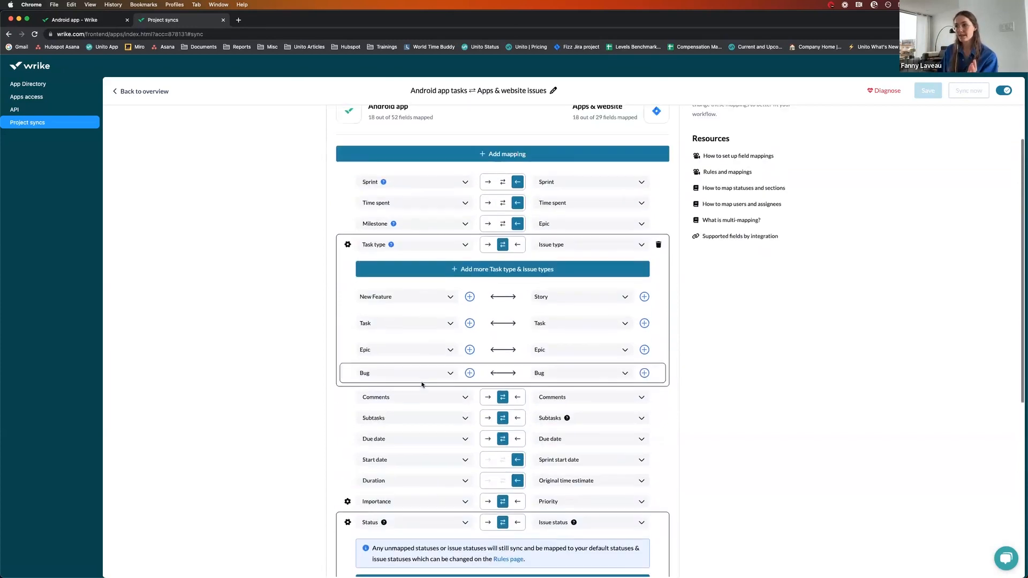
scroll(down, 3)
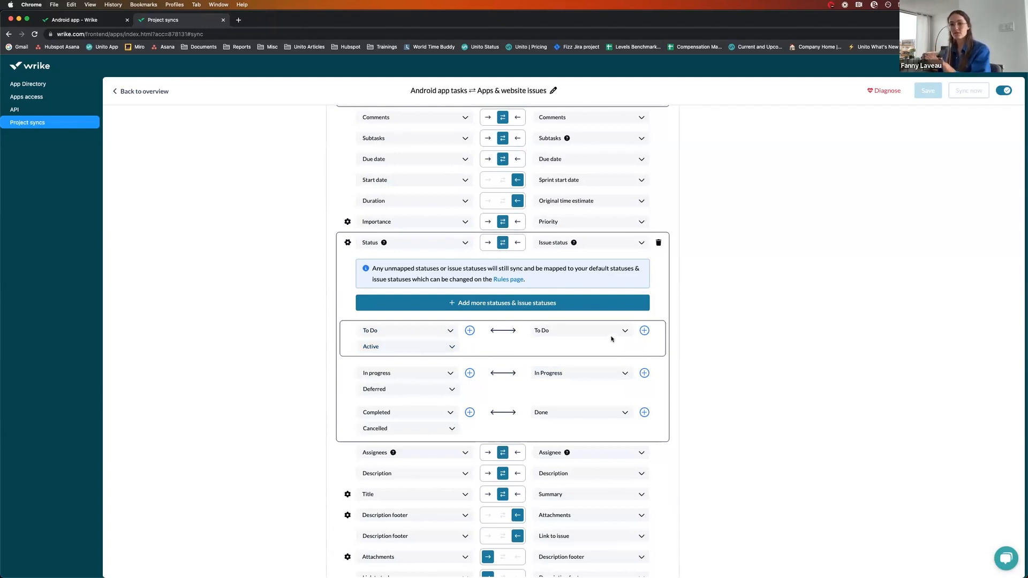
click(579, 330)
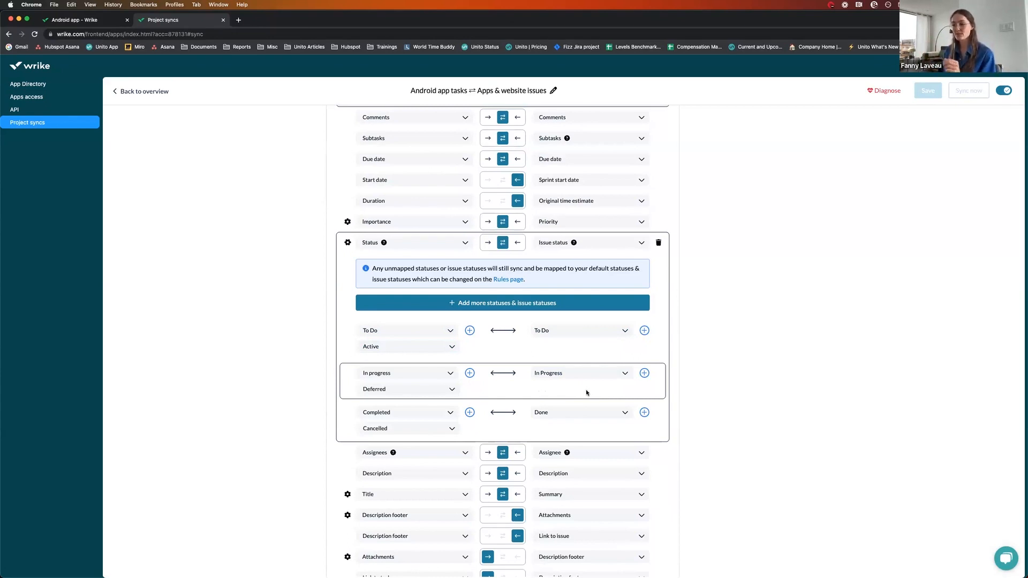
Leave 'Add Jira issue number to Wrike task title' enabled and return to Wrike's empty Android app list
scroll(down, 3)
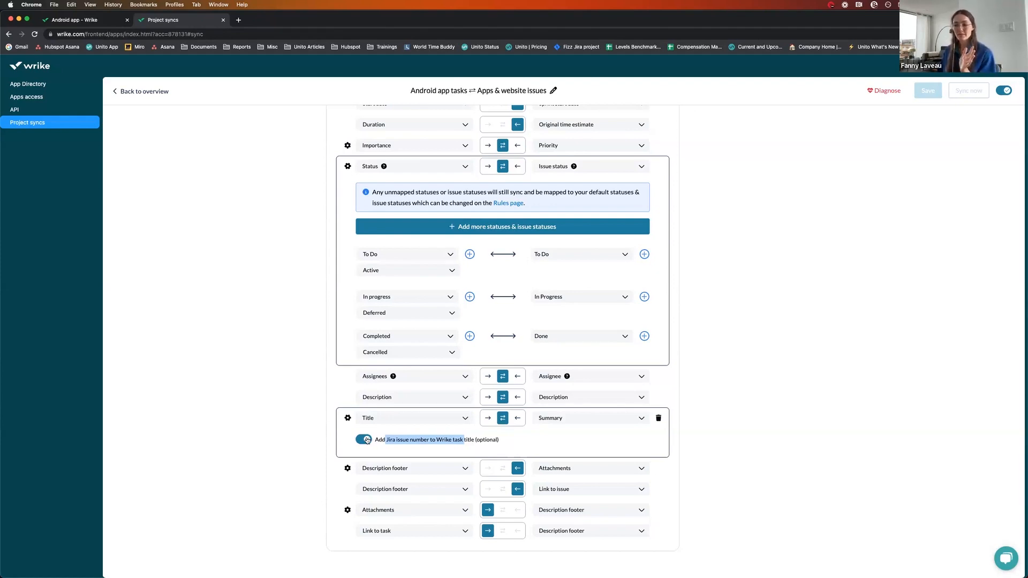
click(366, 440)
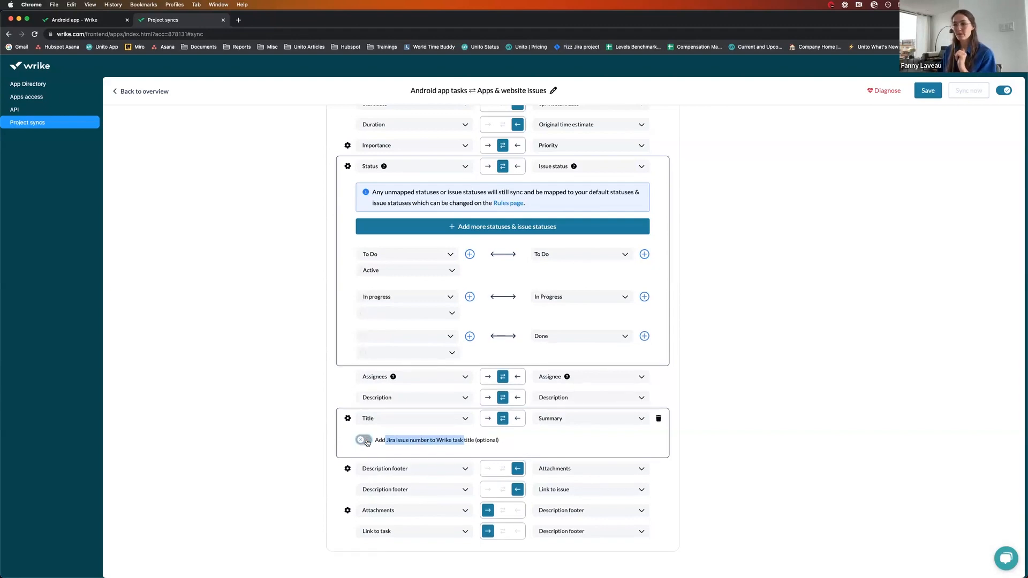
click(365, 440)
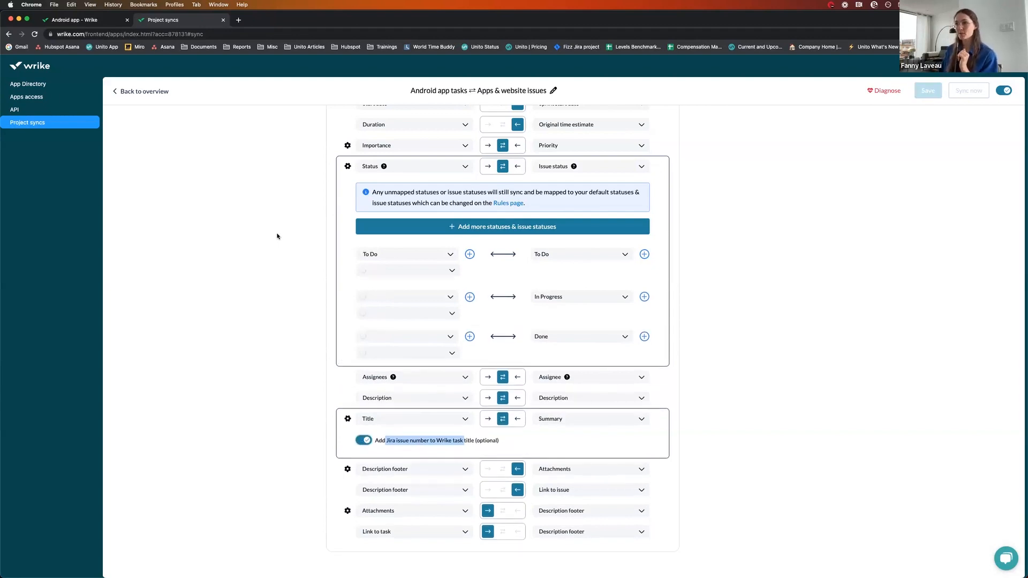
click(143, 91)
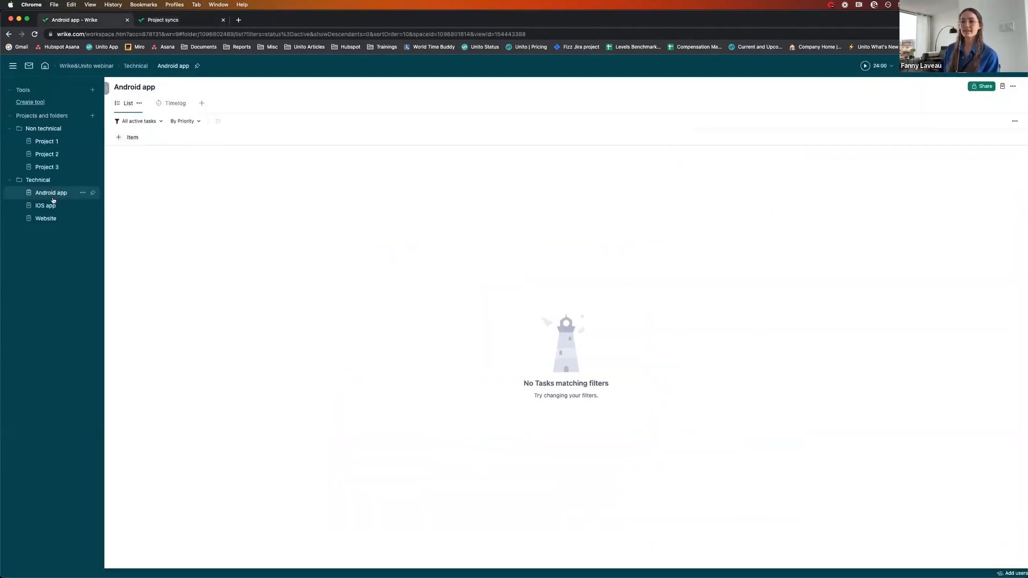
Create bug task 'the app keeps crashing' with description, a posted comment, Devs collaboration and an 18 May date
click(127, 137)
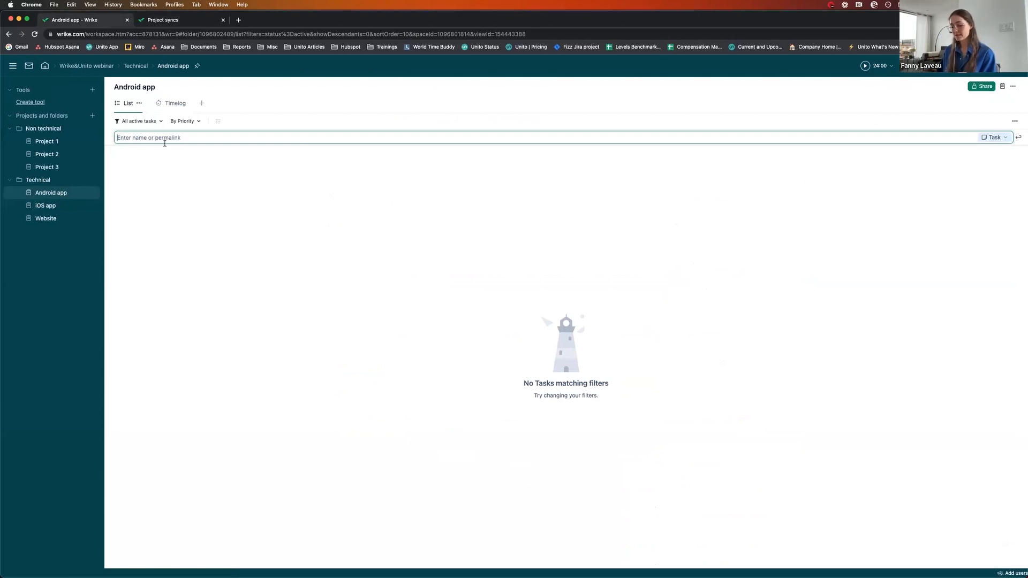
text(the app keeps cr)
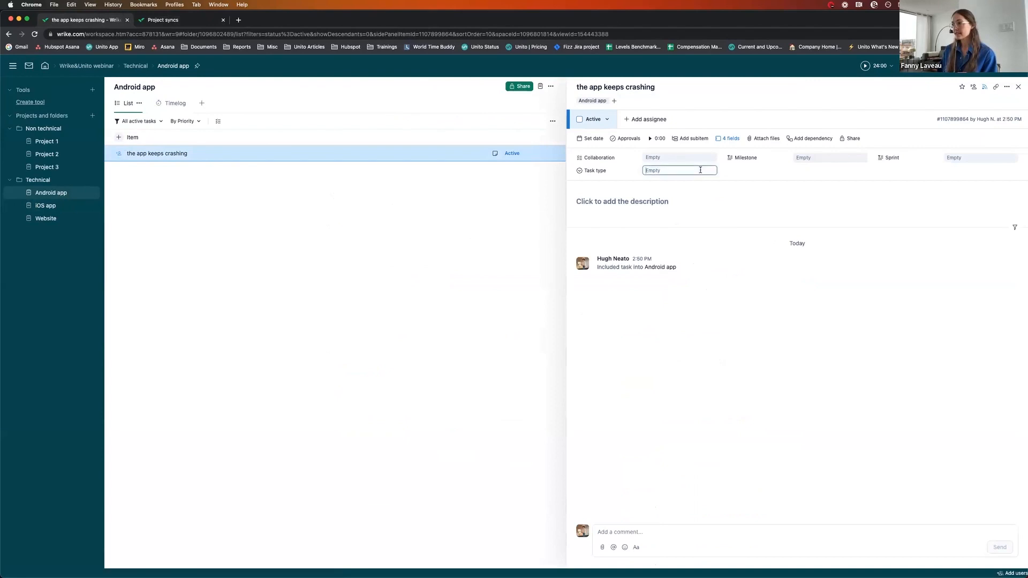
text(Bug)
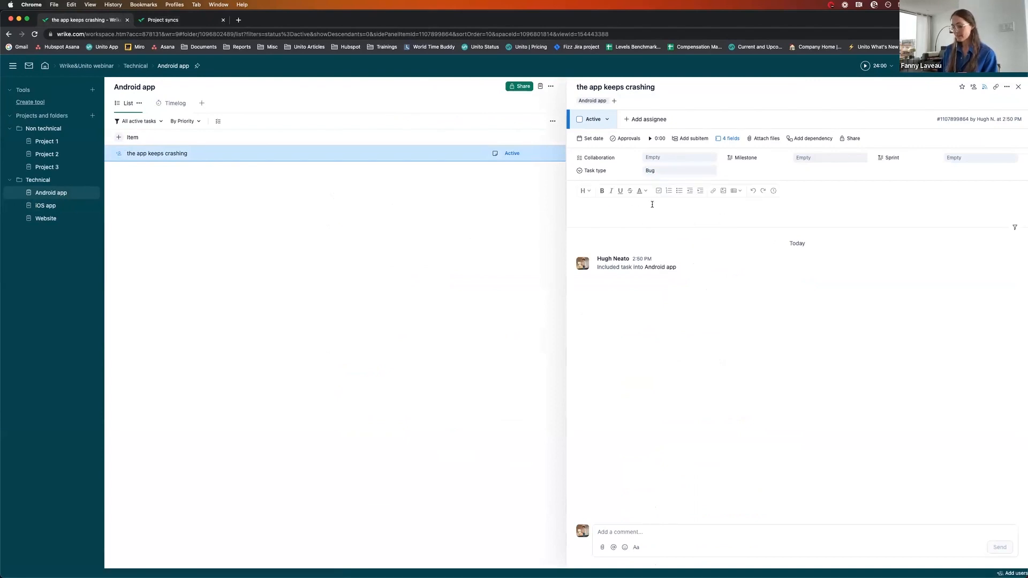
text(description here)
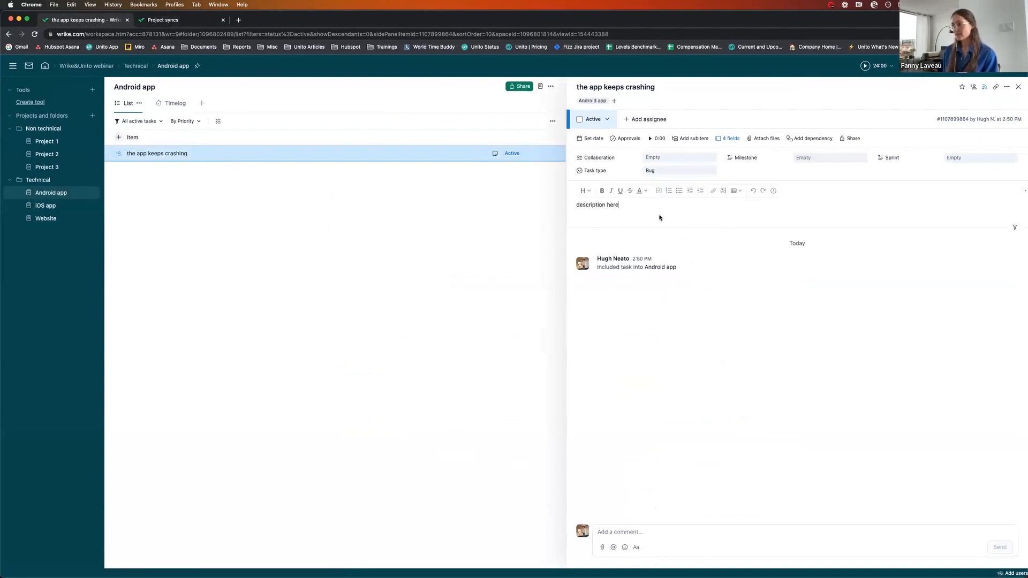
text(commenting awa)
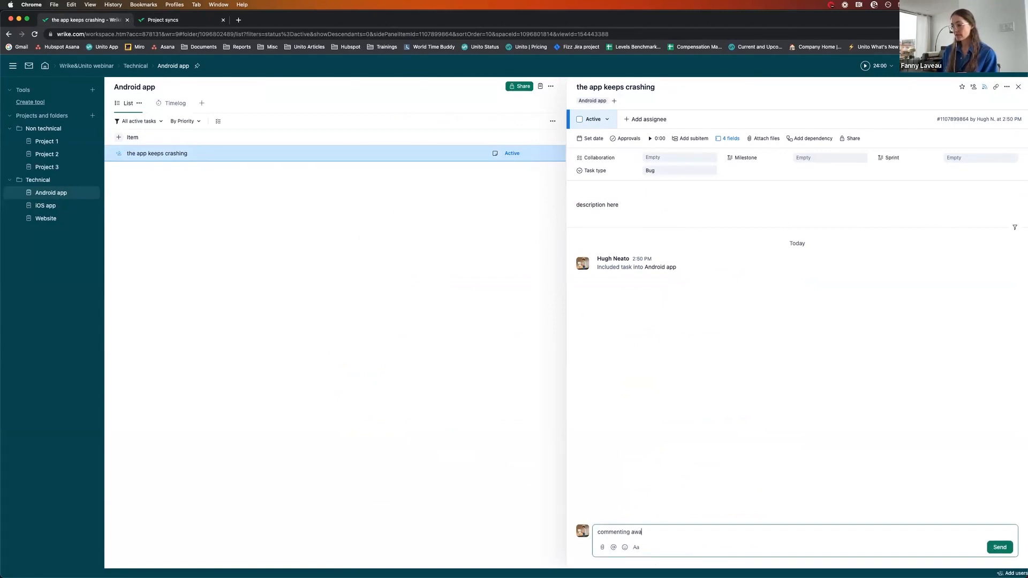
click(1000, 547)
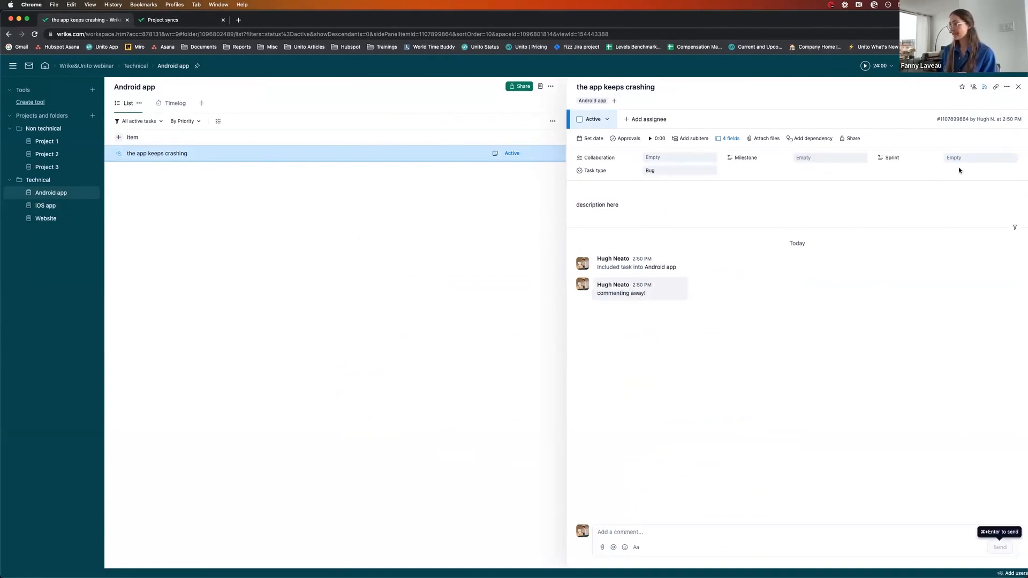
click(829, 157)
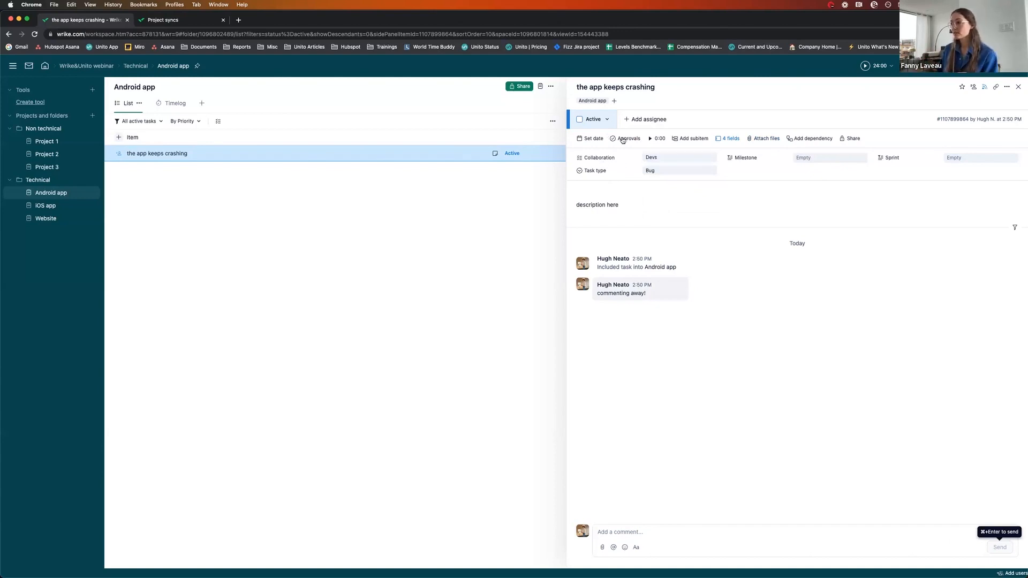
click(592, 138)
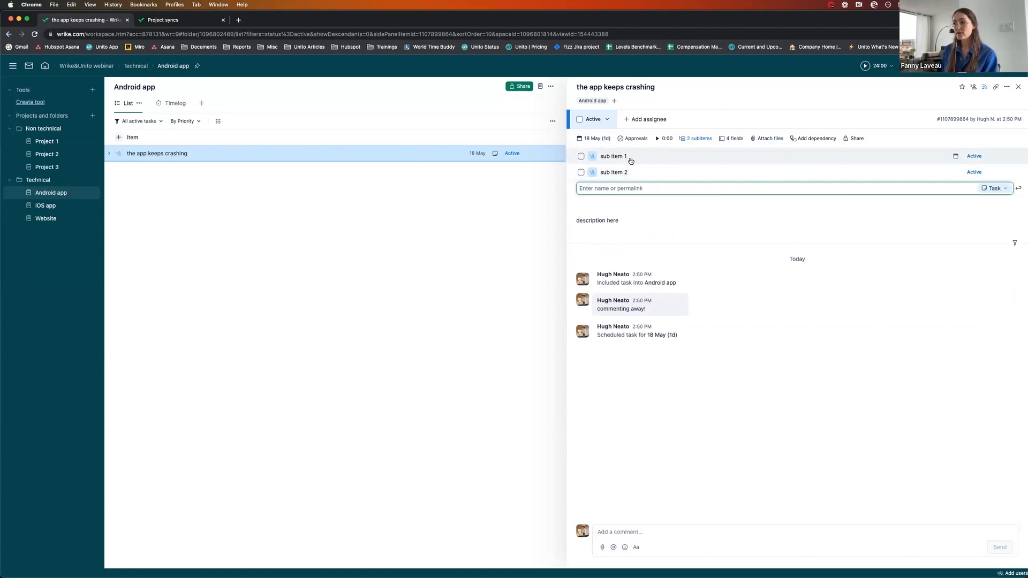
Give sub item 2 the Devs collaboration and return to the parent task AW-18
click(614, 171)
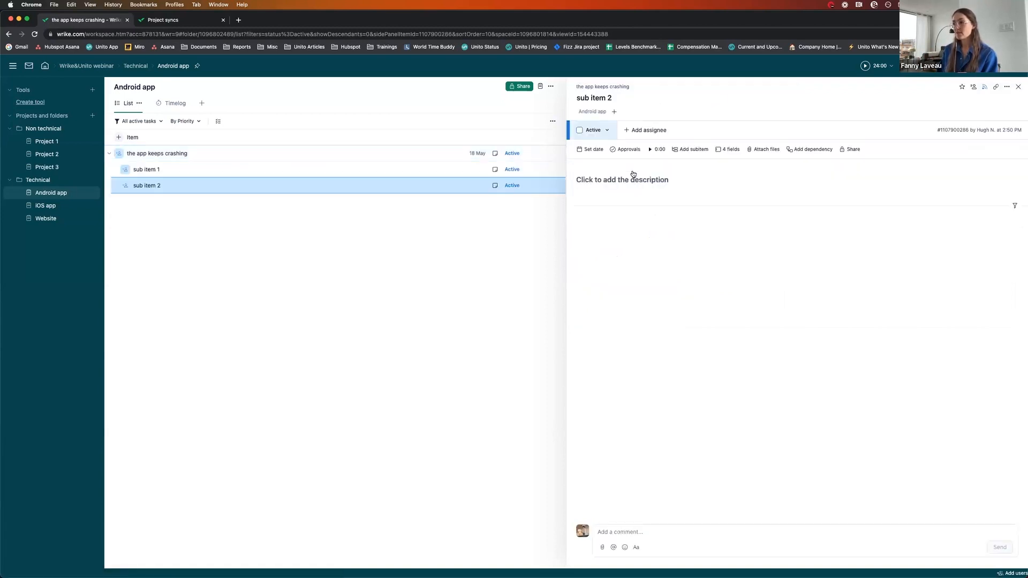
click(730, 150)
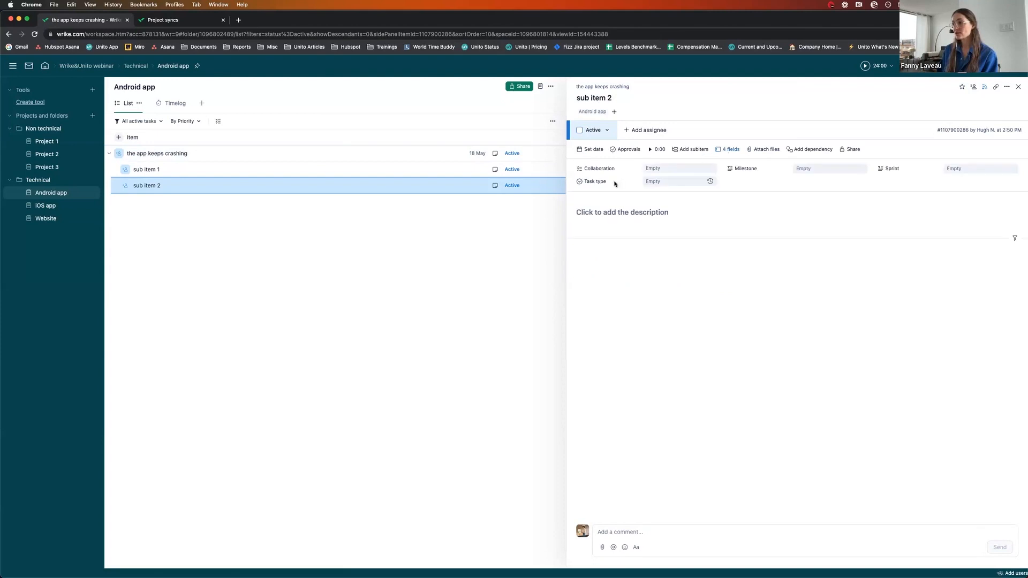
click(680, 168)
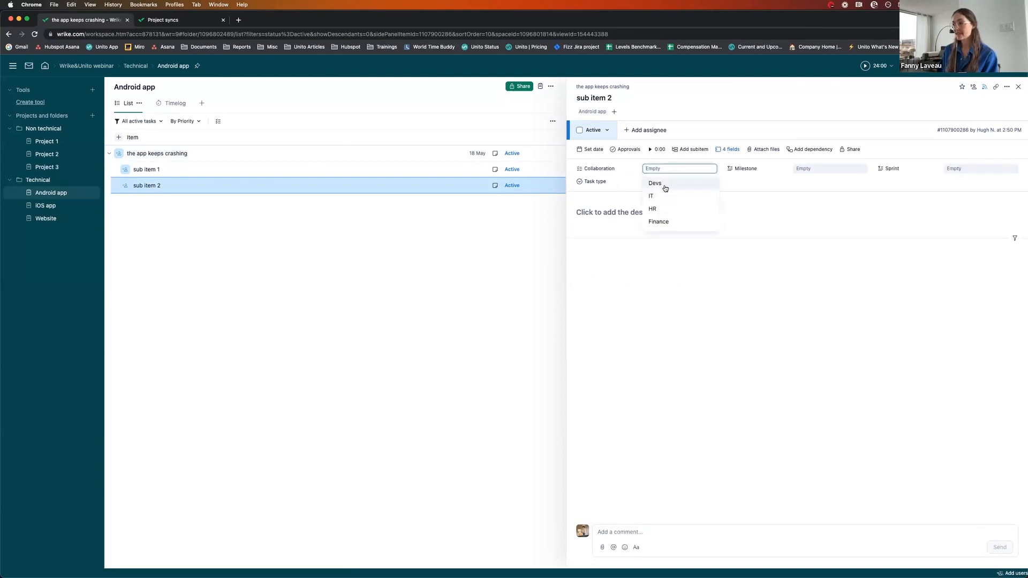
click(654, 184)
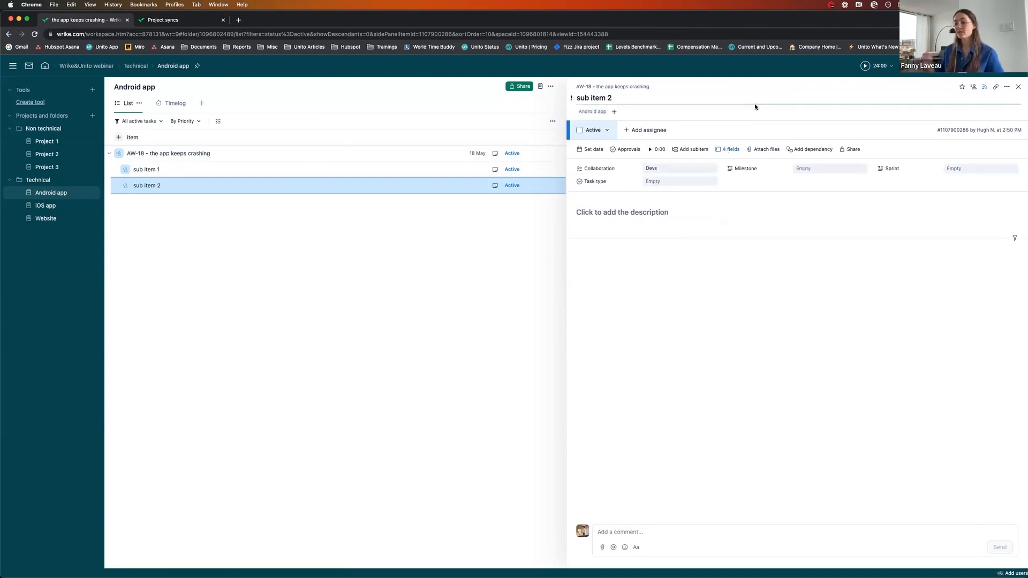
click(594, 98)
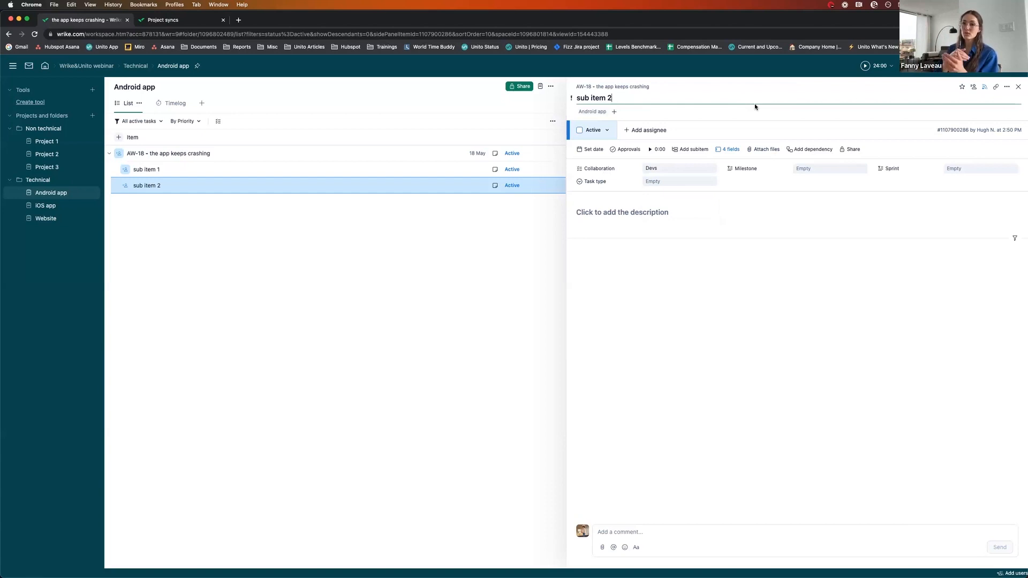
click(168, 154)
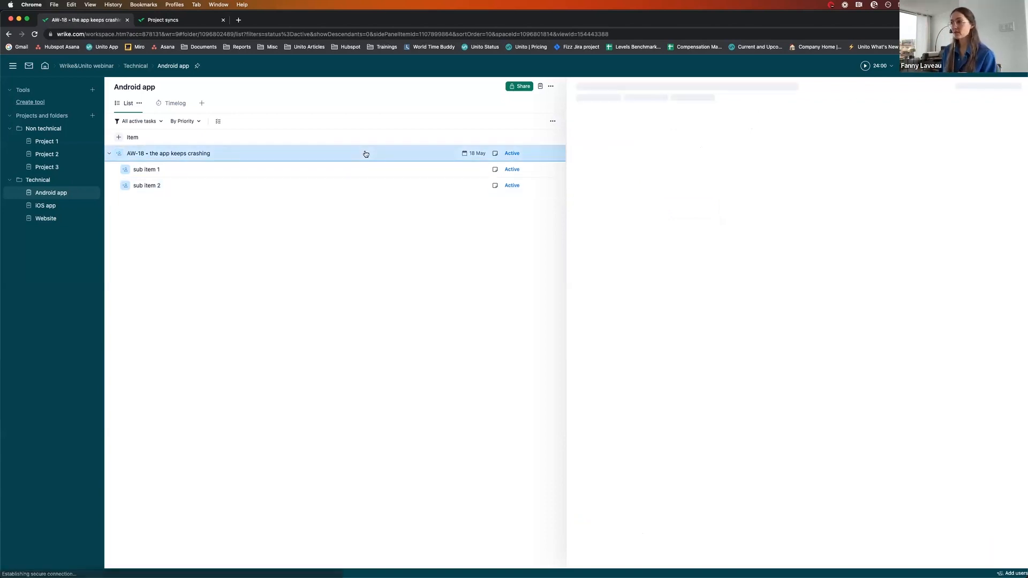
From AW-18's sync note, follow the Bug link to open the linked Jira issue AW-18
click(168, 153)
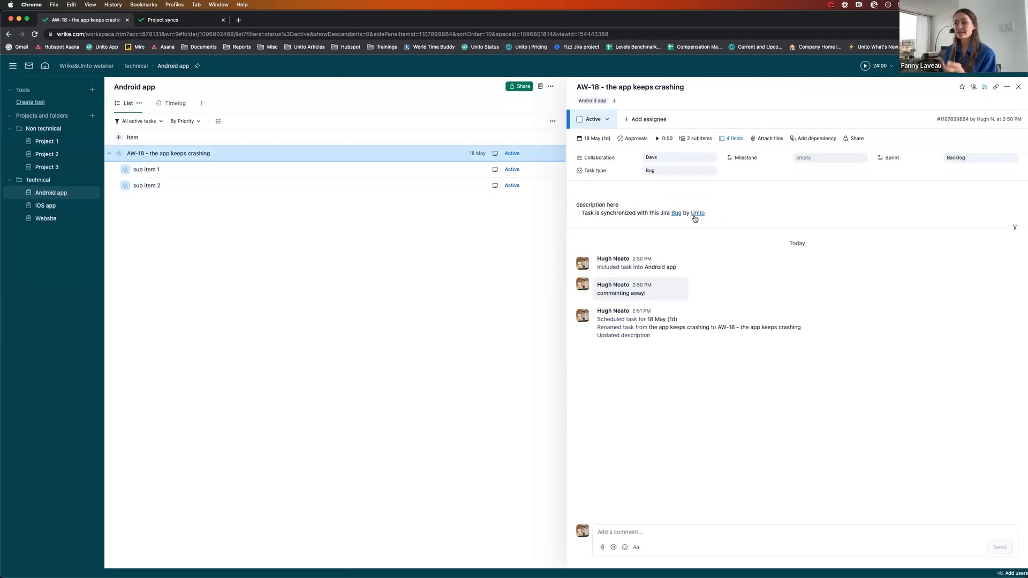
click(676, 212)
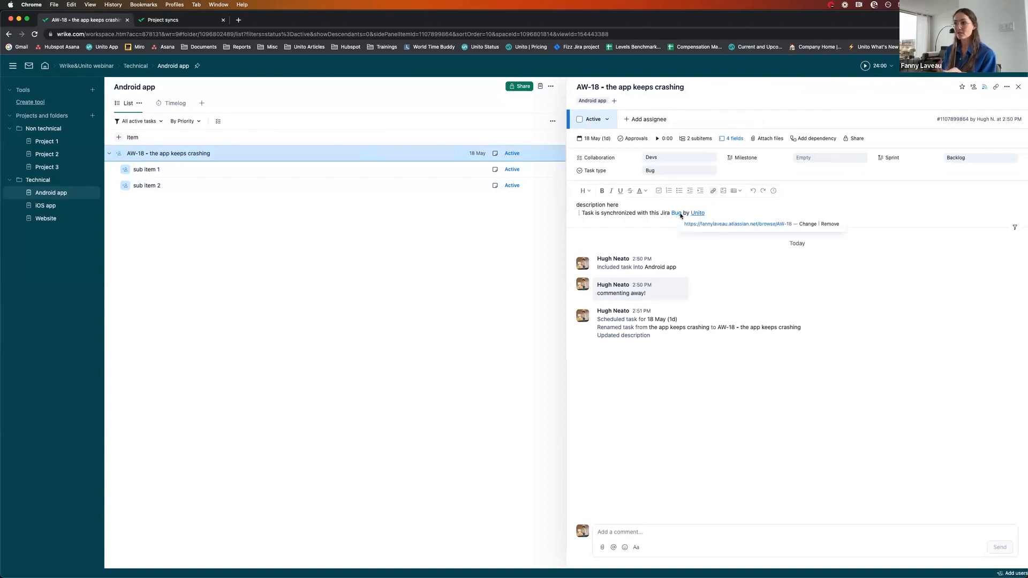
click(697, 212)
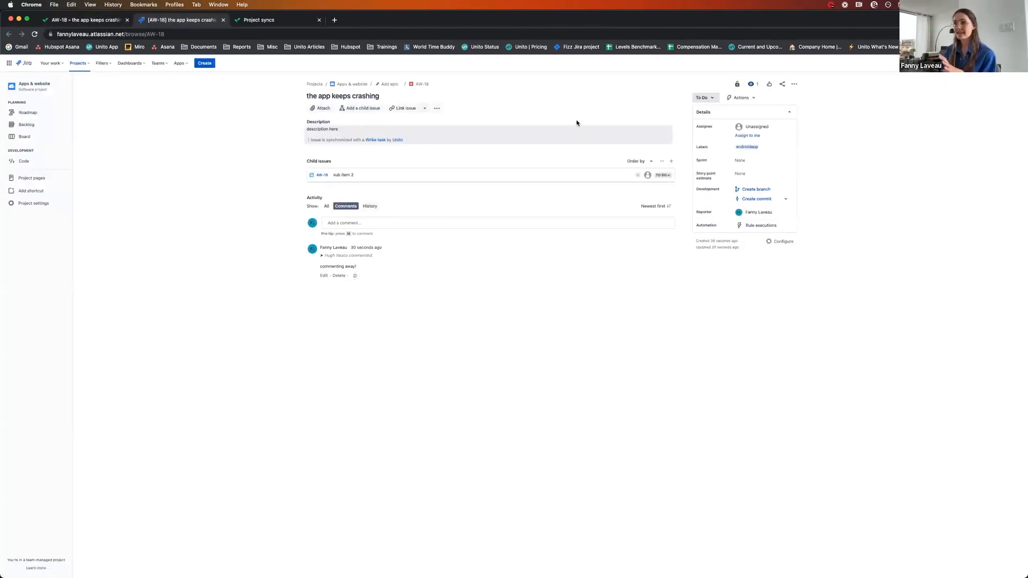
In Jira set AW-18 to In Progress, post the comment 'comment back' and assign AW Sprint 1
click(334, 129)
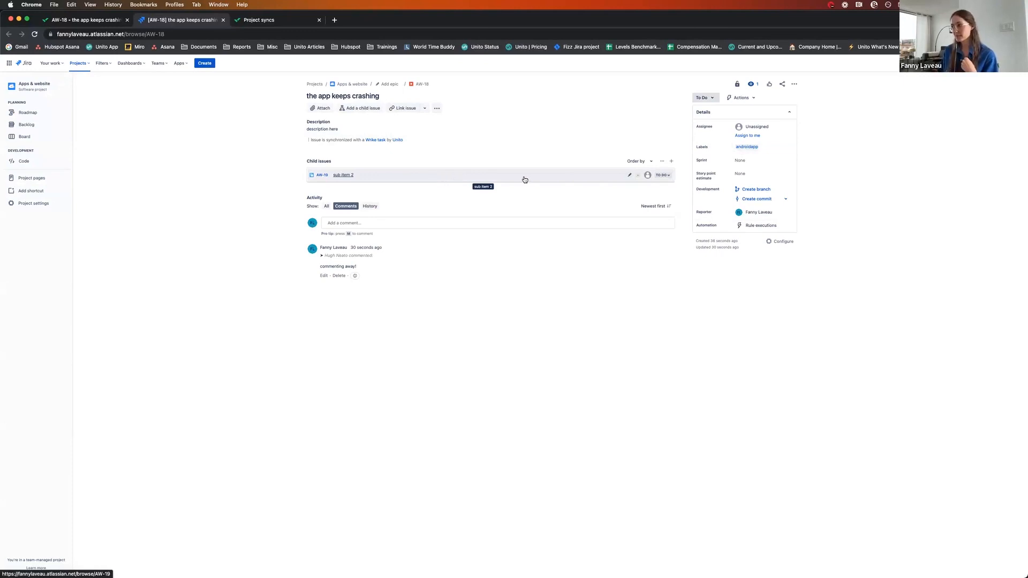
click(704, 98)
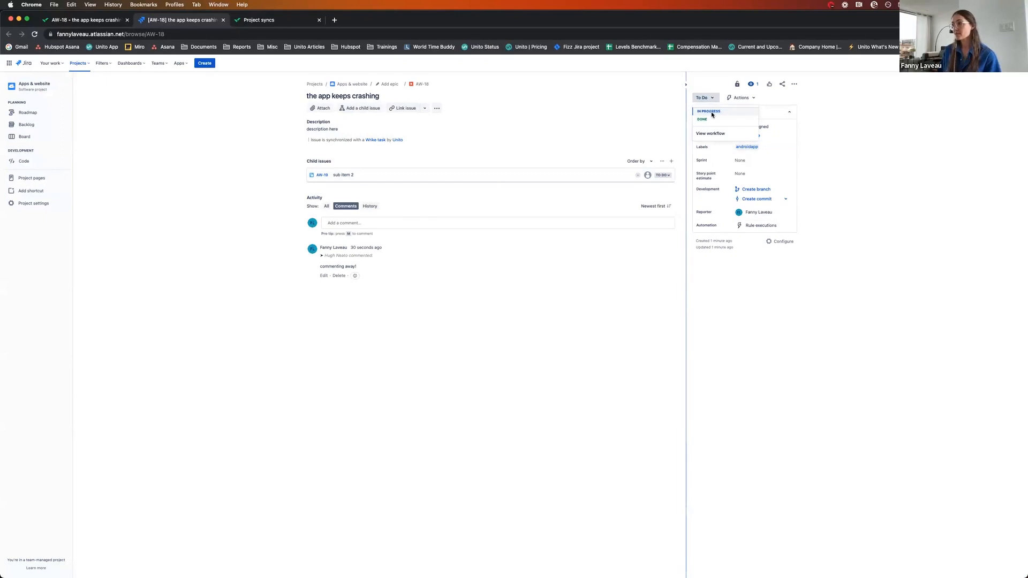
click(708, 111)
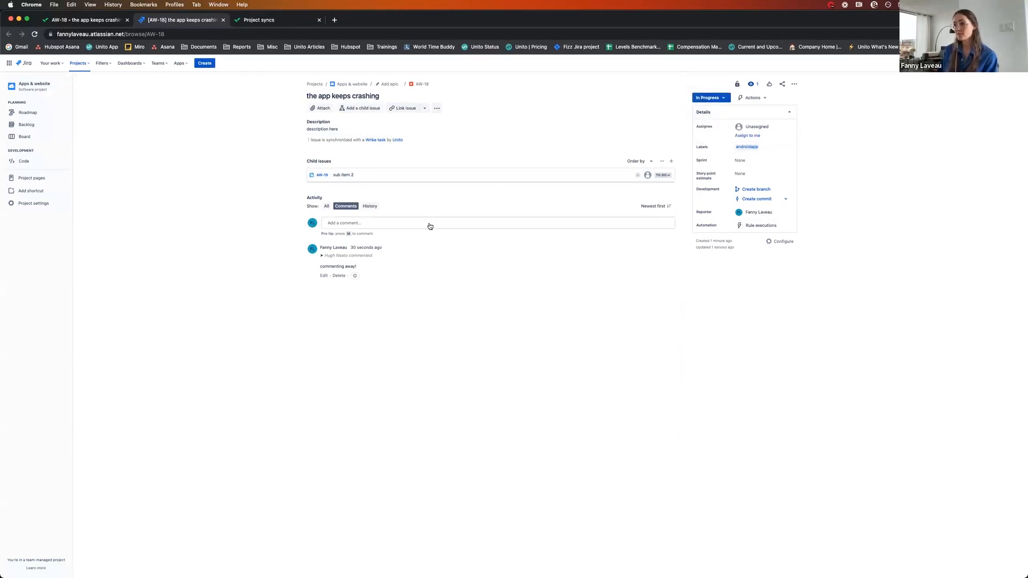
text(comment ba)
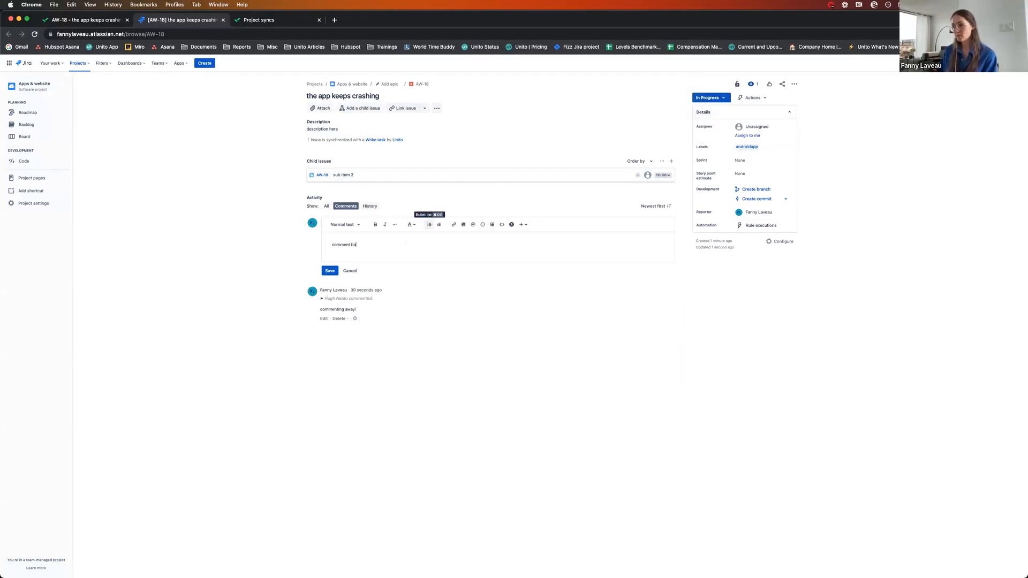
click(330, 270)
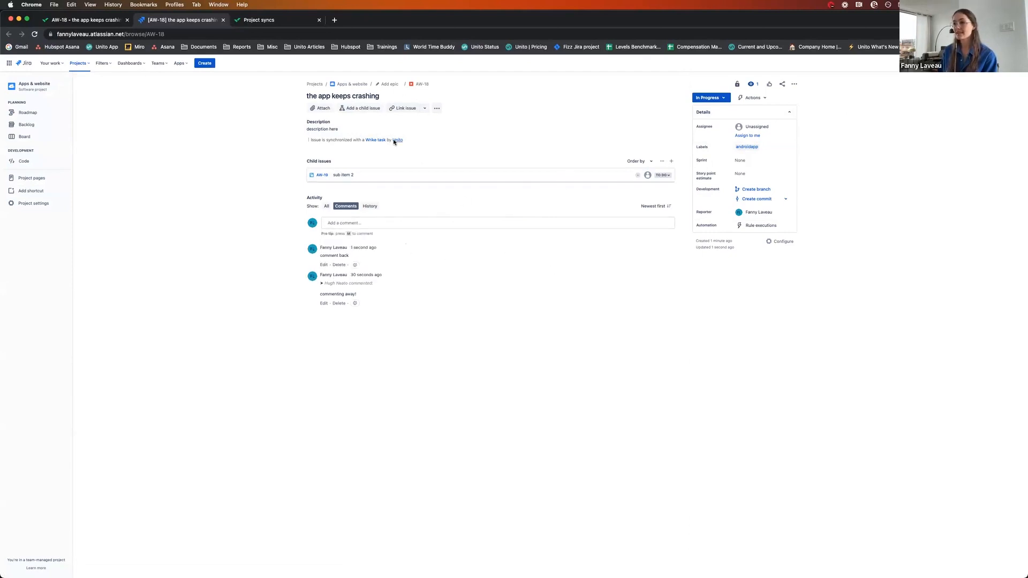
click(760, 161)
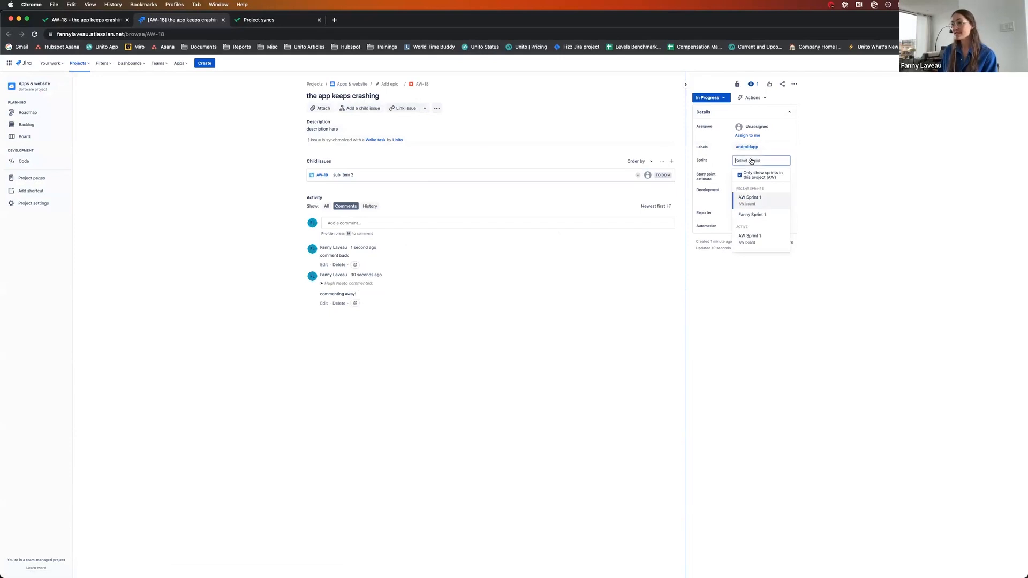
click(750, 197)
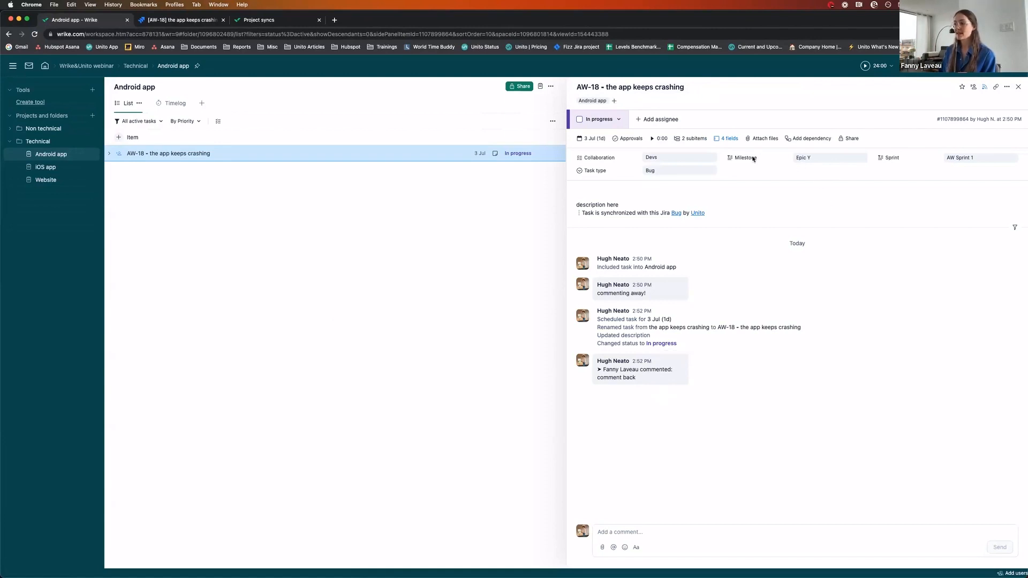
click(830, 157)
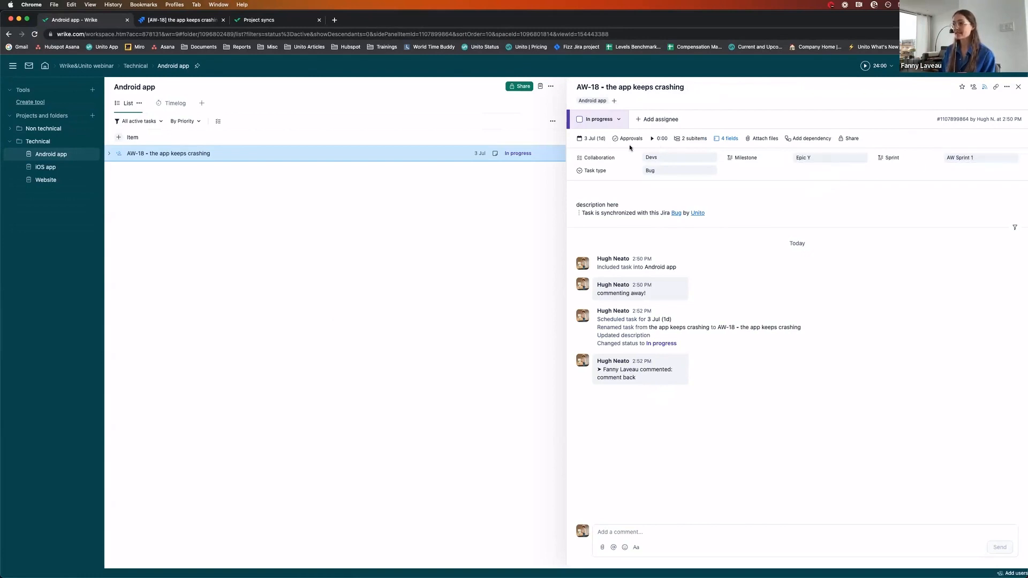
mouse_move(826, 171)
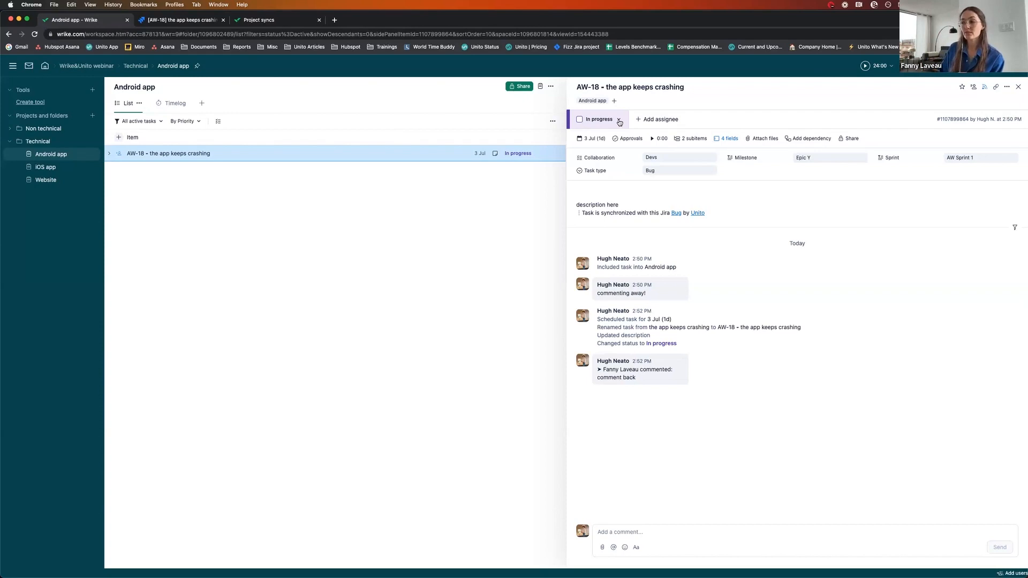
click(180, 20)
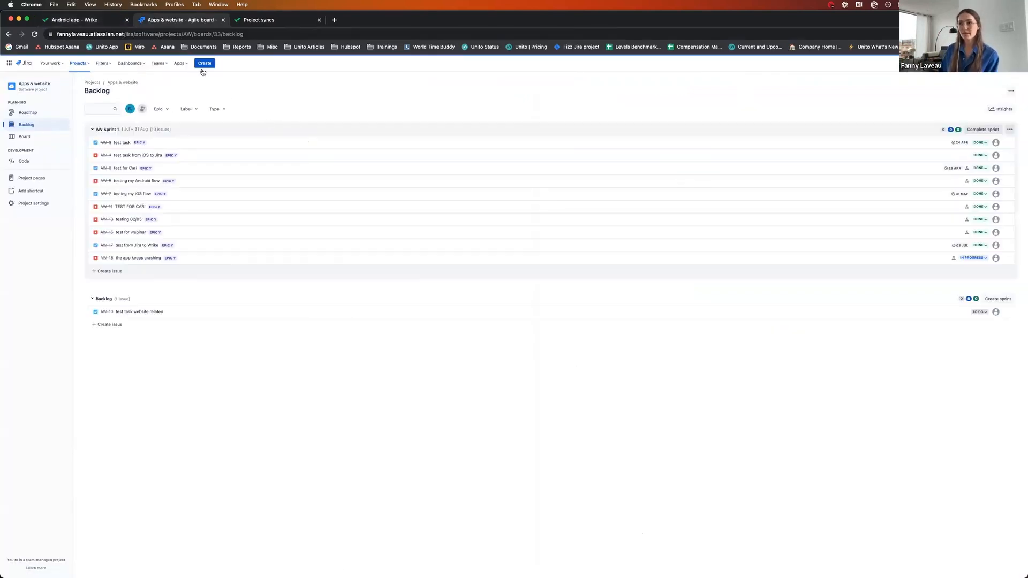
Create Jira task 'your hair looks good Marc' labelled iOSapp in the backlog
click(205, 63)
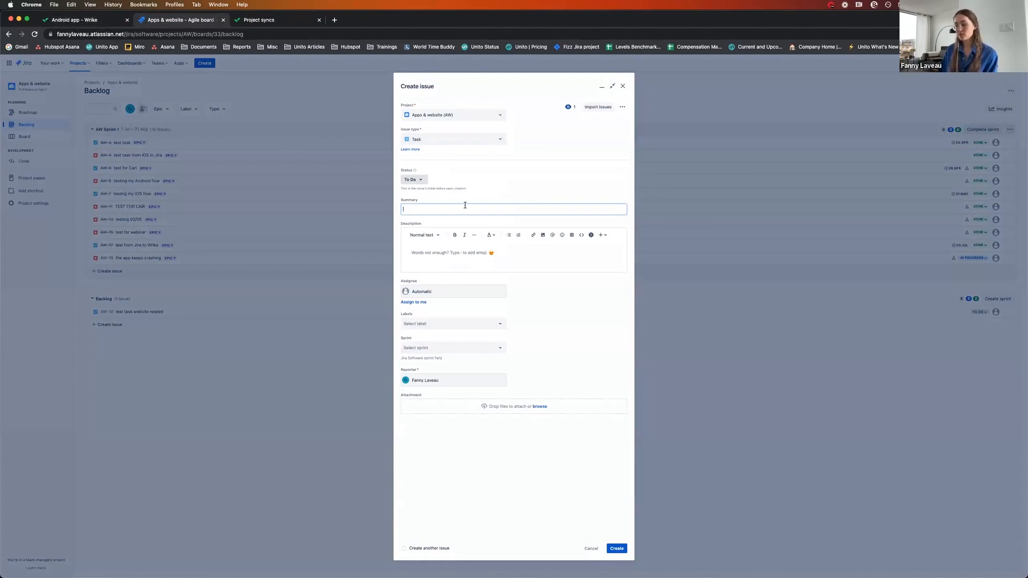
text(your hair looks good)
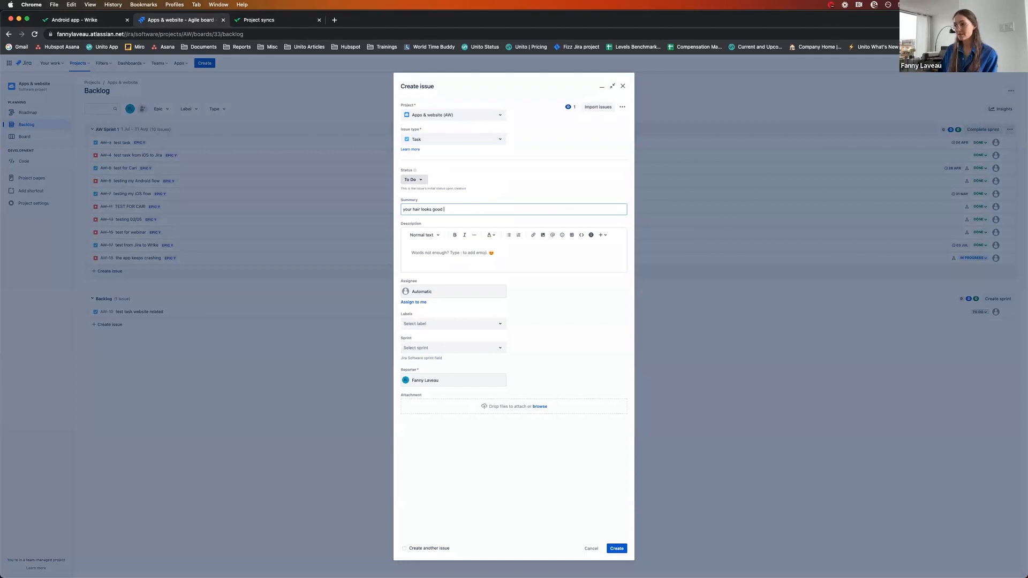
text(Marc)
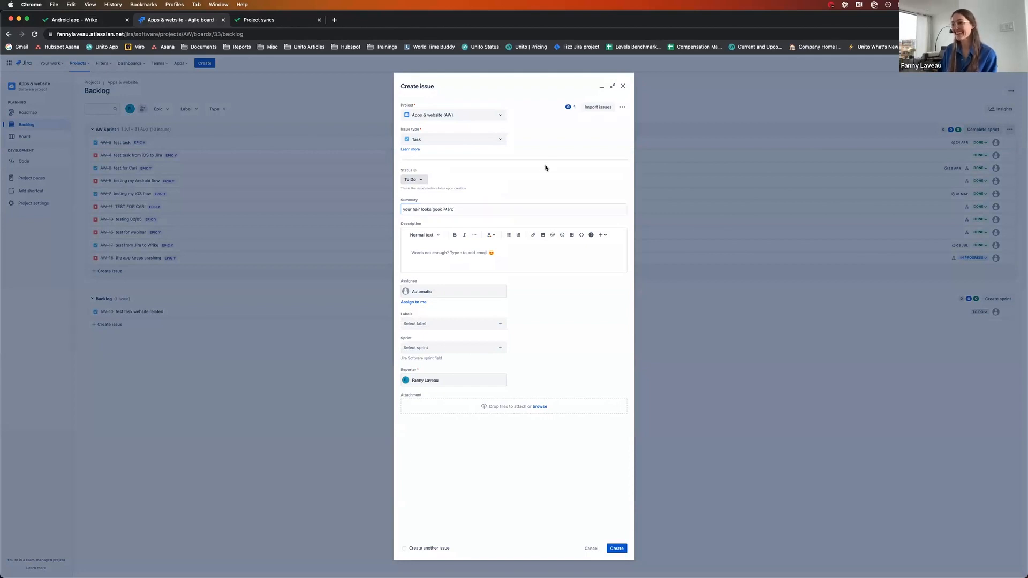
click(452, 324)
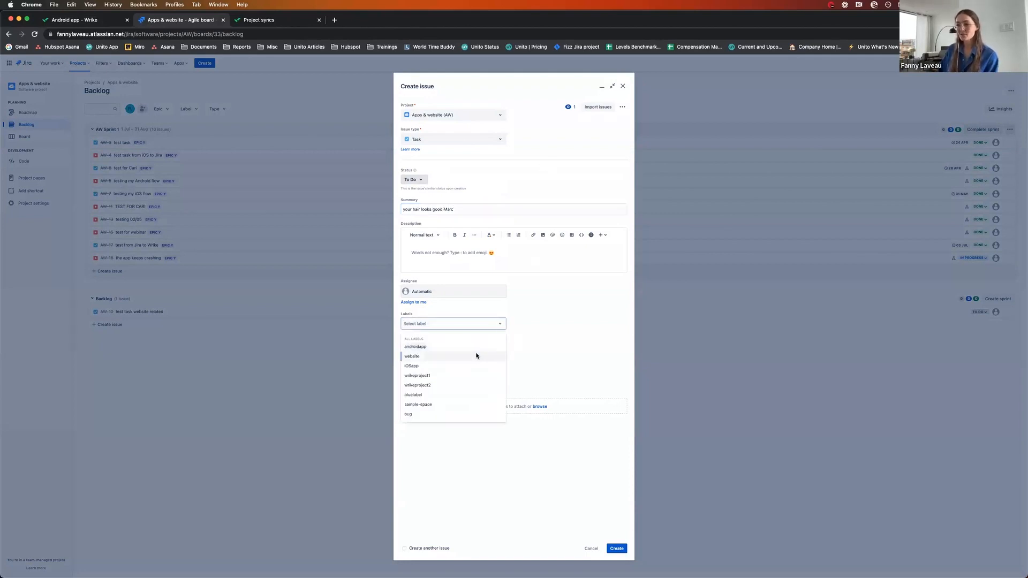
click(412, 367)
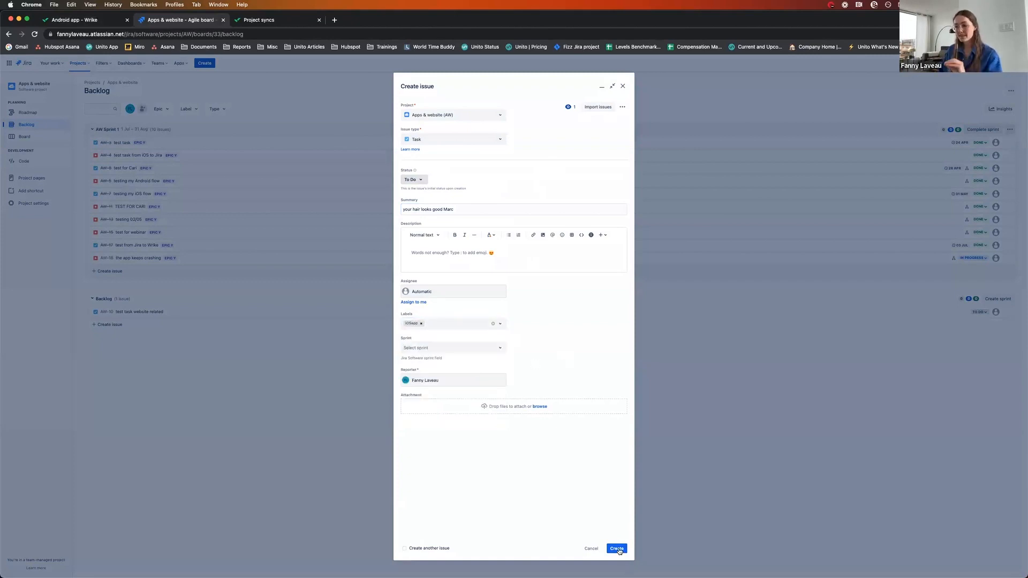
click(616, 549)
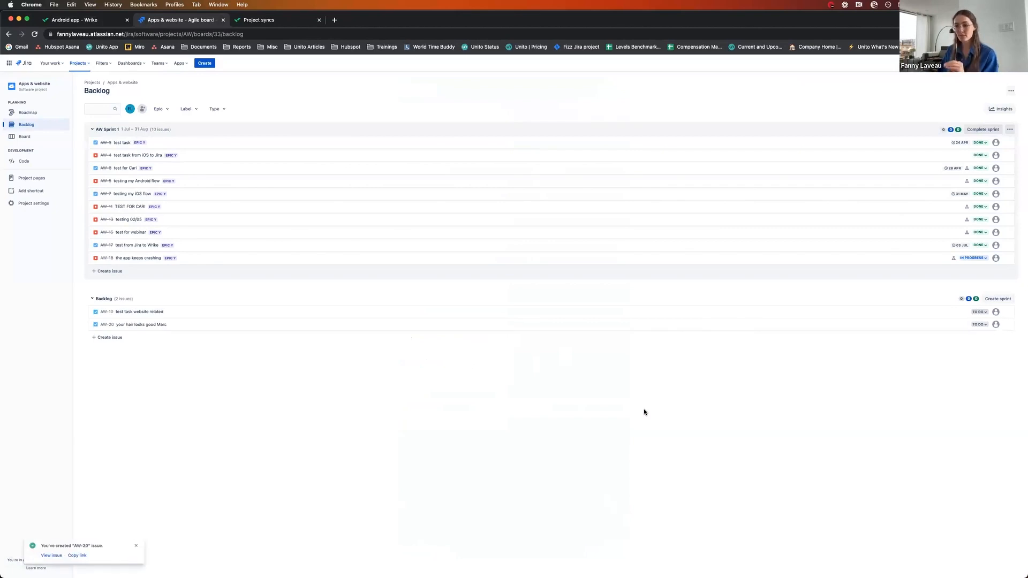
mouse_move(274, 370)
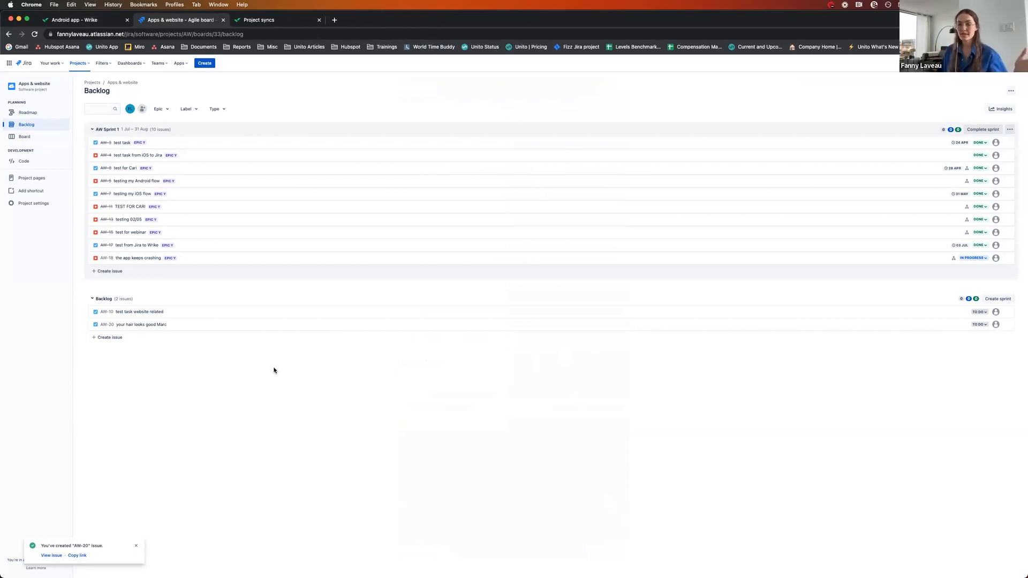
Back in Wrike's iOS app project, open synced task AW-20 showing To Do status, Devs and Backlog sprint
click(72, 19)
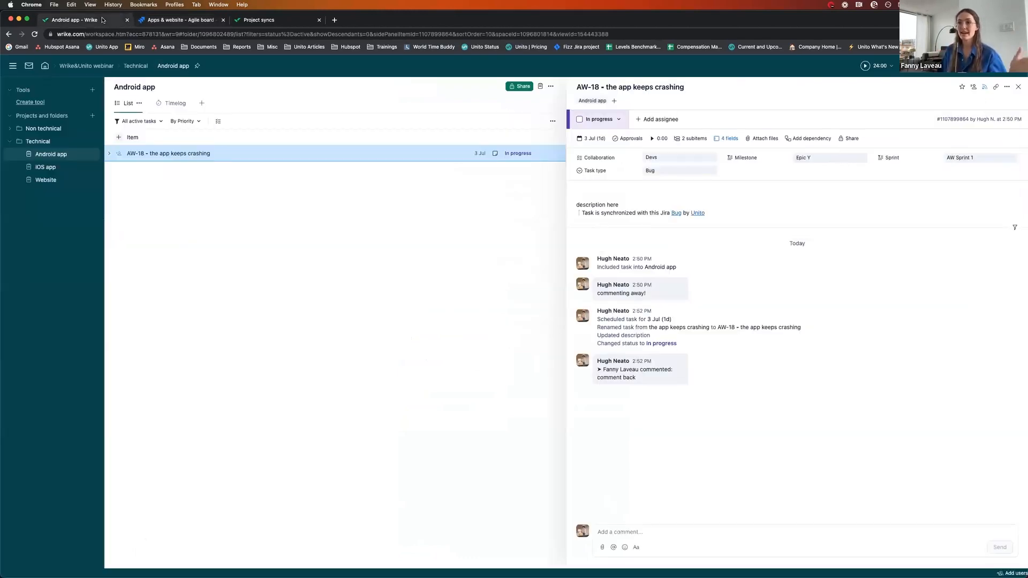
mouse_move(45, 167)
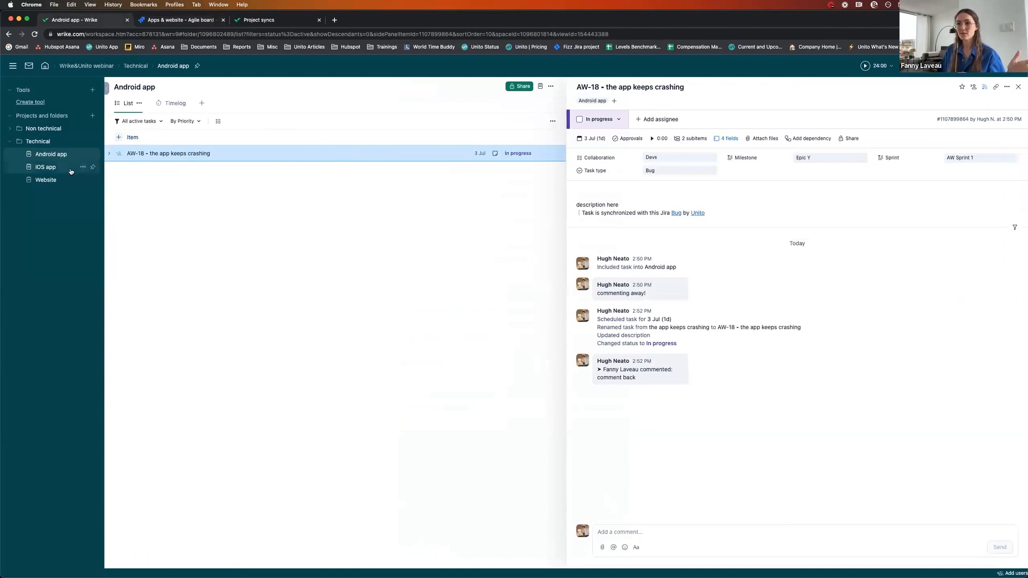
click(45, 167)
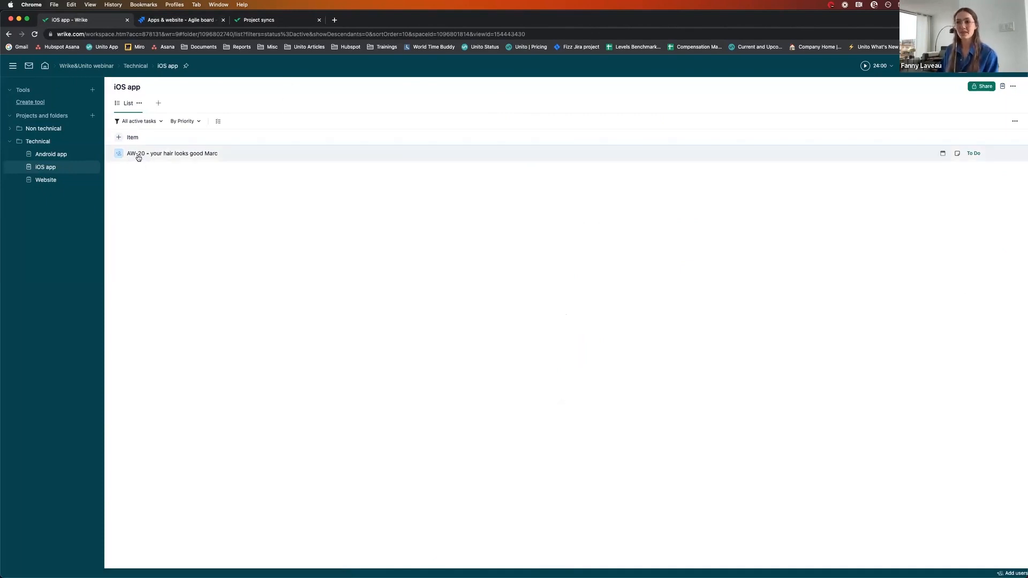
click(172, 153)
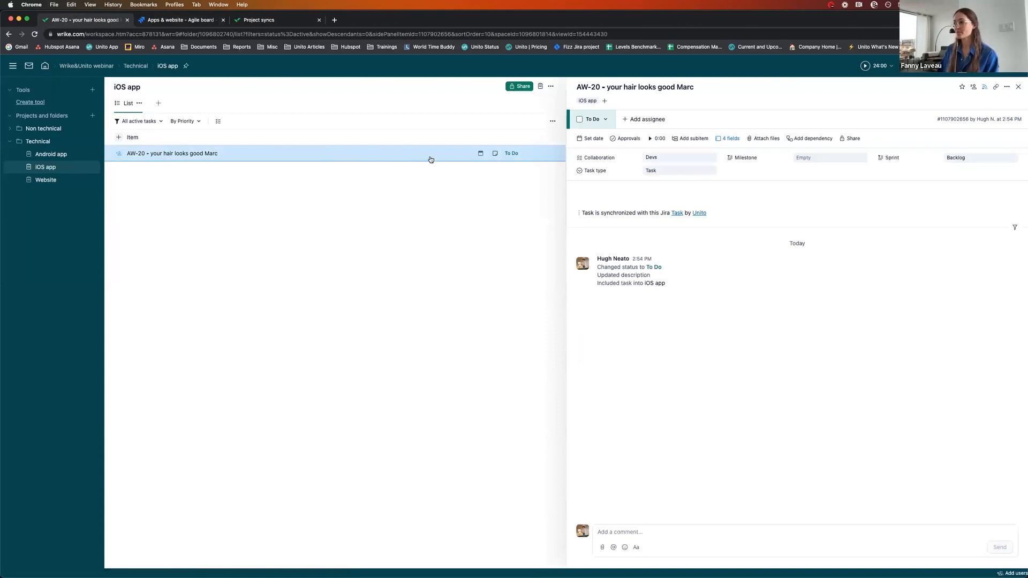
click(680, 170)
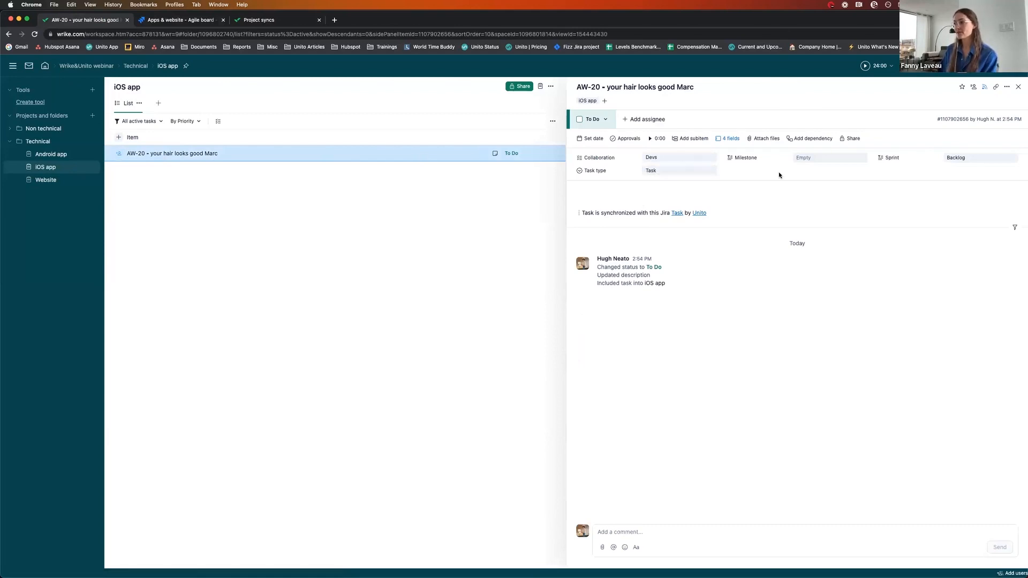
click(680, 157)
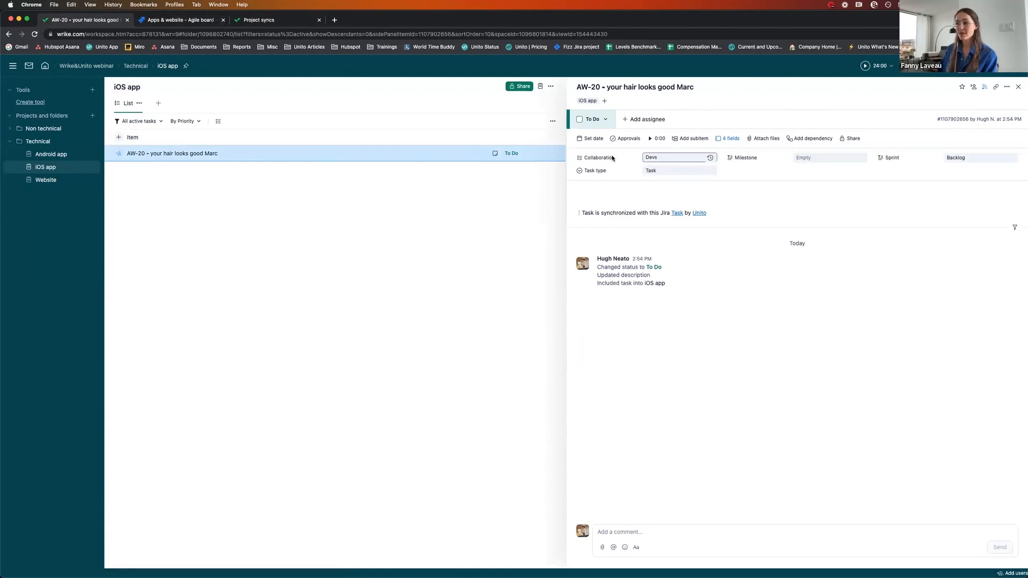